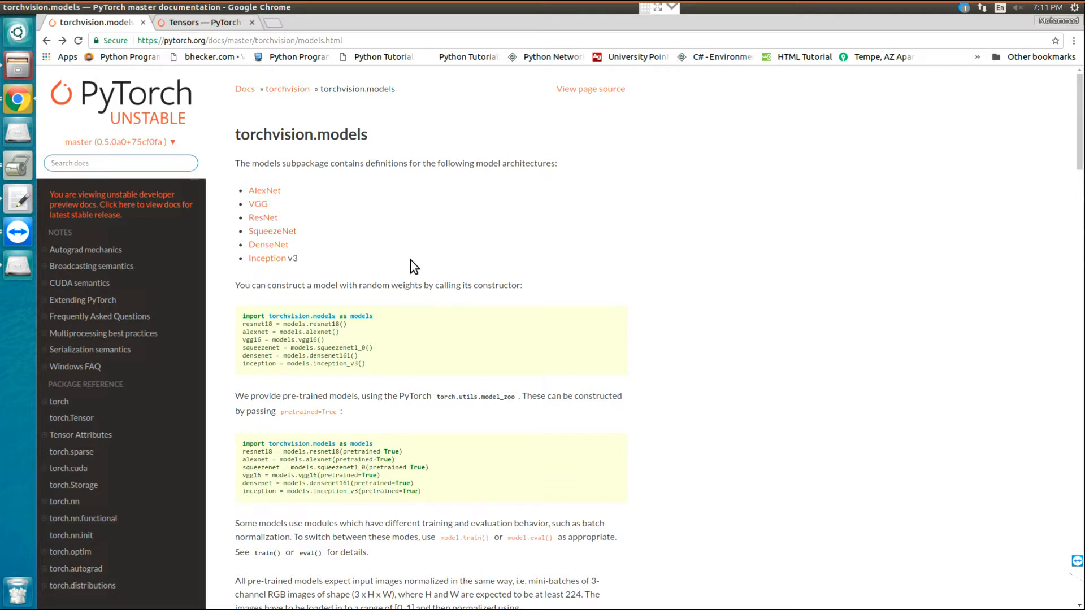
pyautogui.moveTo(291, 232)
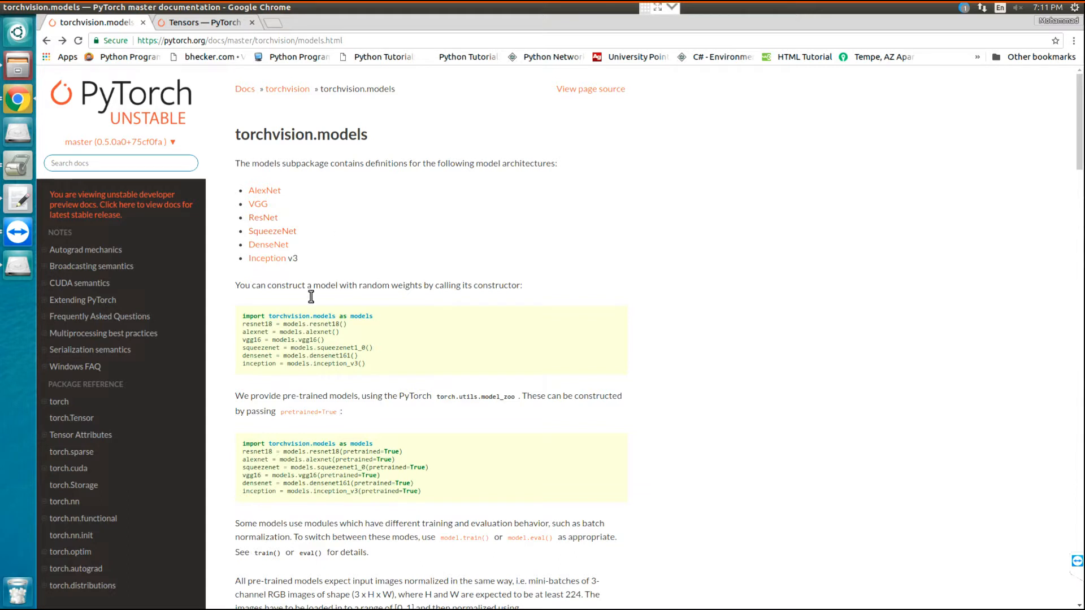
pyautogui.moveTo(310, 209)
pyautogui.write('pytho')
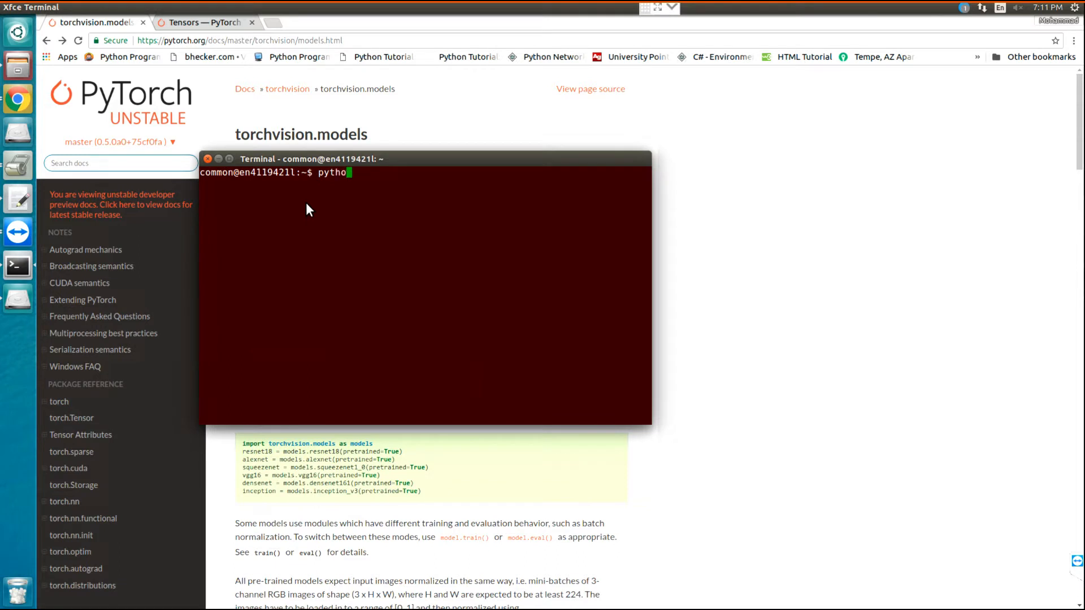
# Start the Python shell and import numpy as np and torch
pyautogui.press('Return')
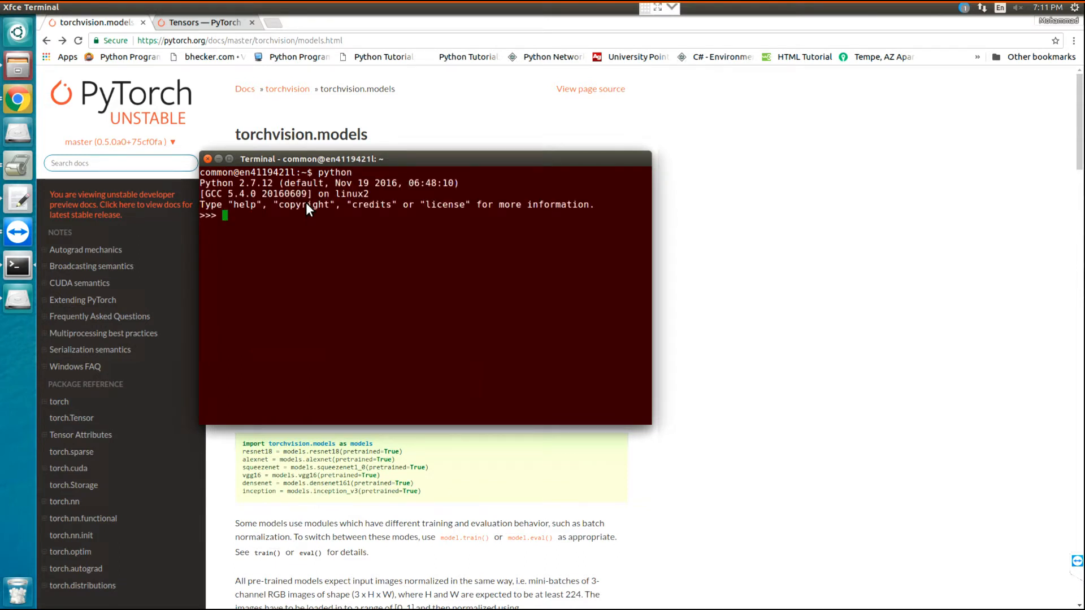
pyautogui.write('im')
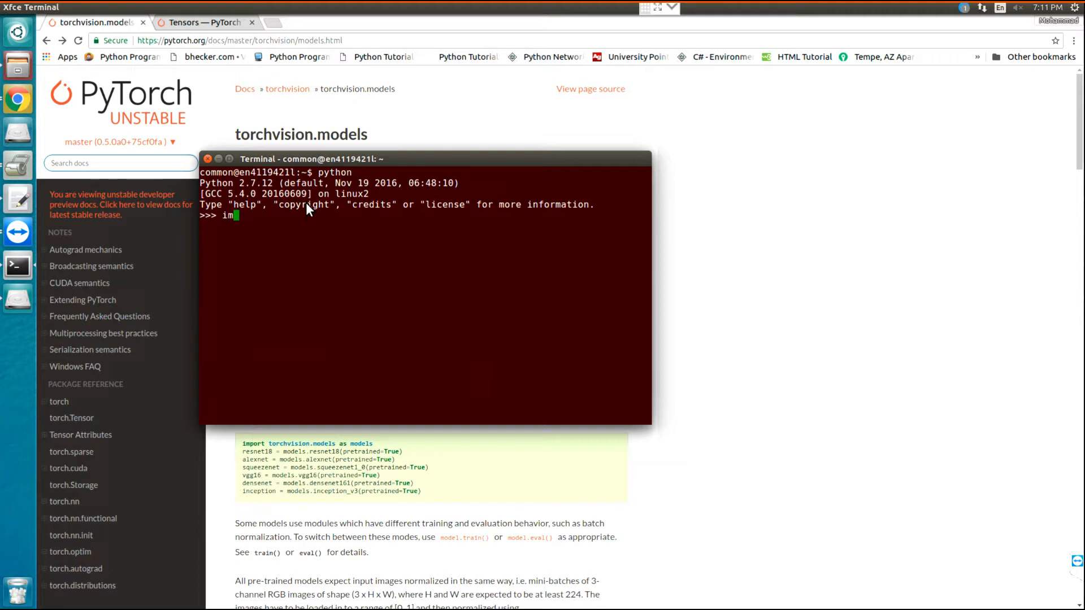
pyautogui.write('port')
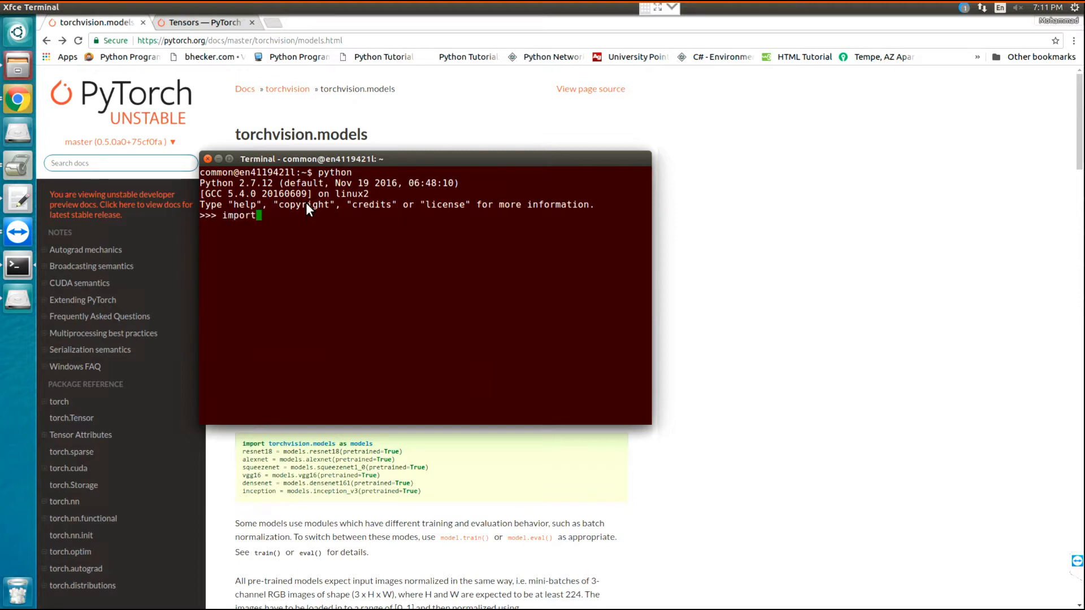
pyautogui.write('num')
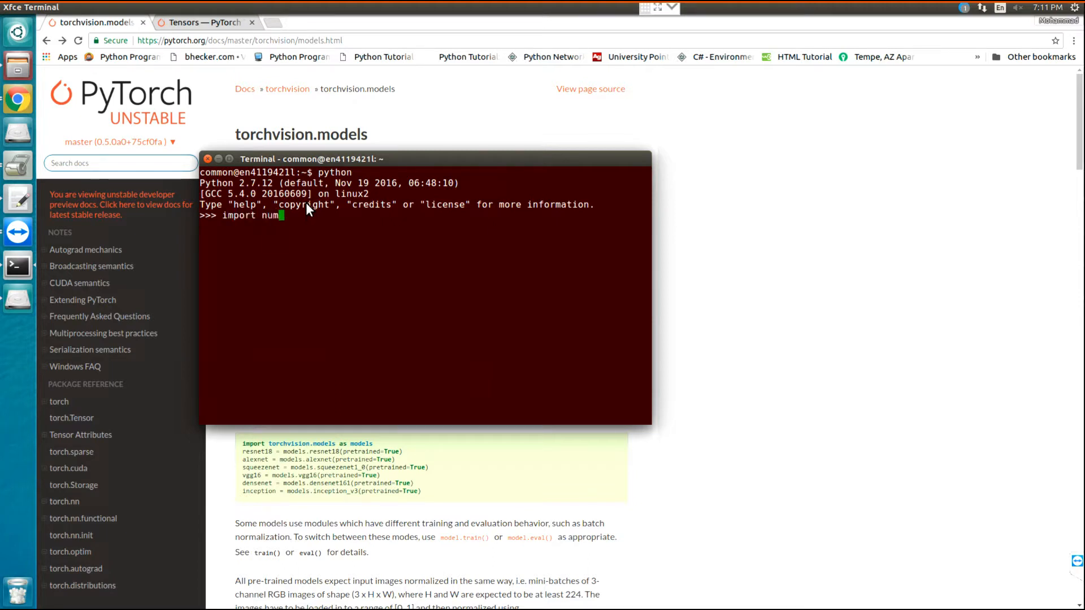
pyautogui.write('py as')
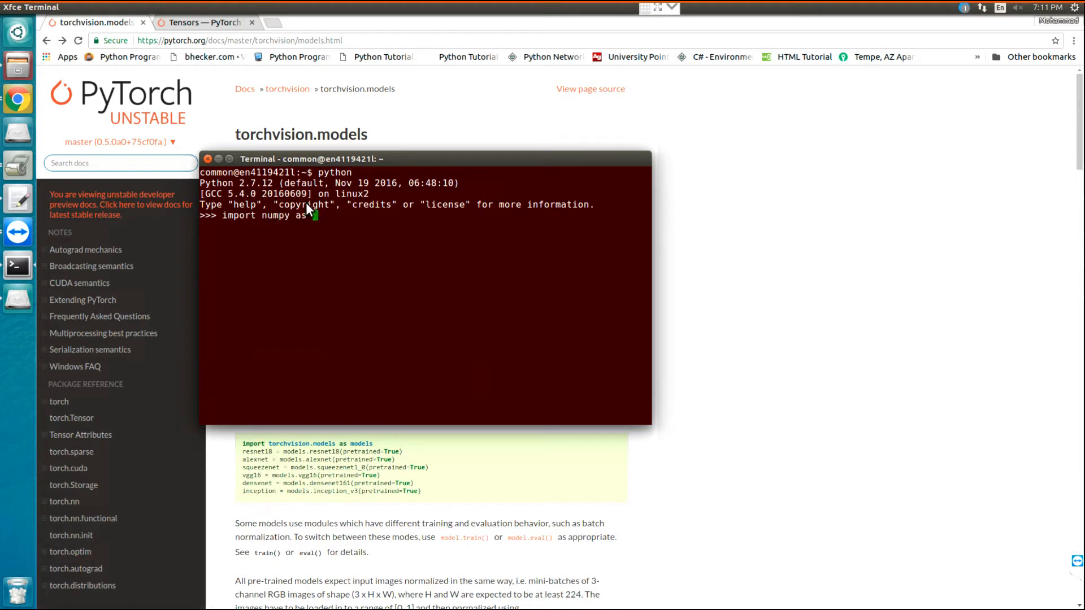
pyautogui.write('np')
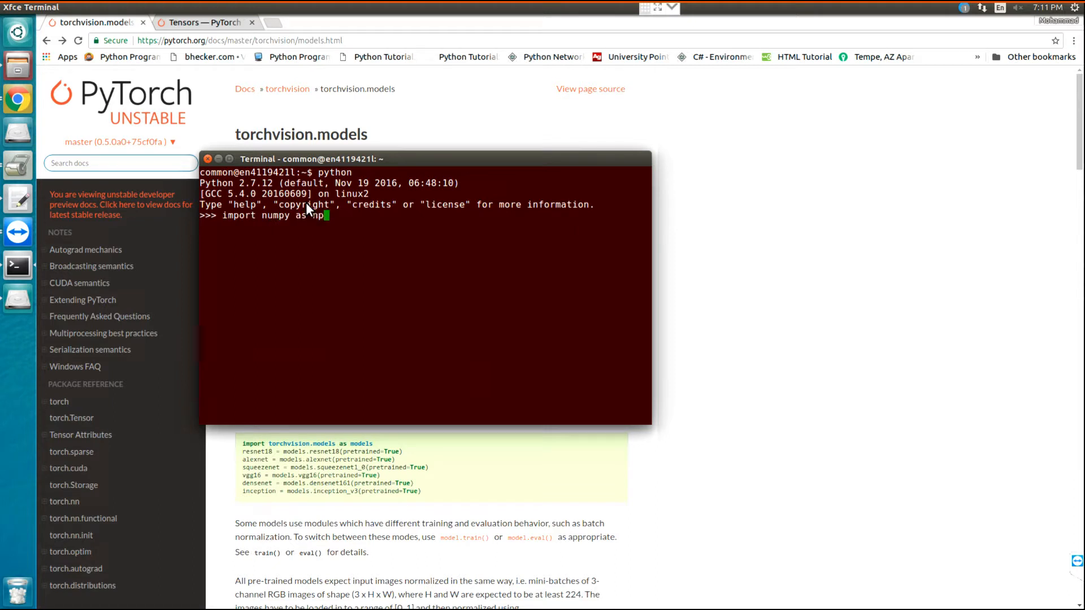
pyautogui.write('im')
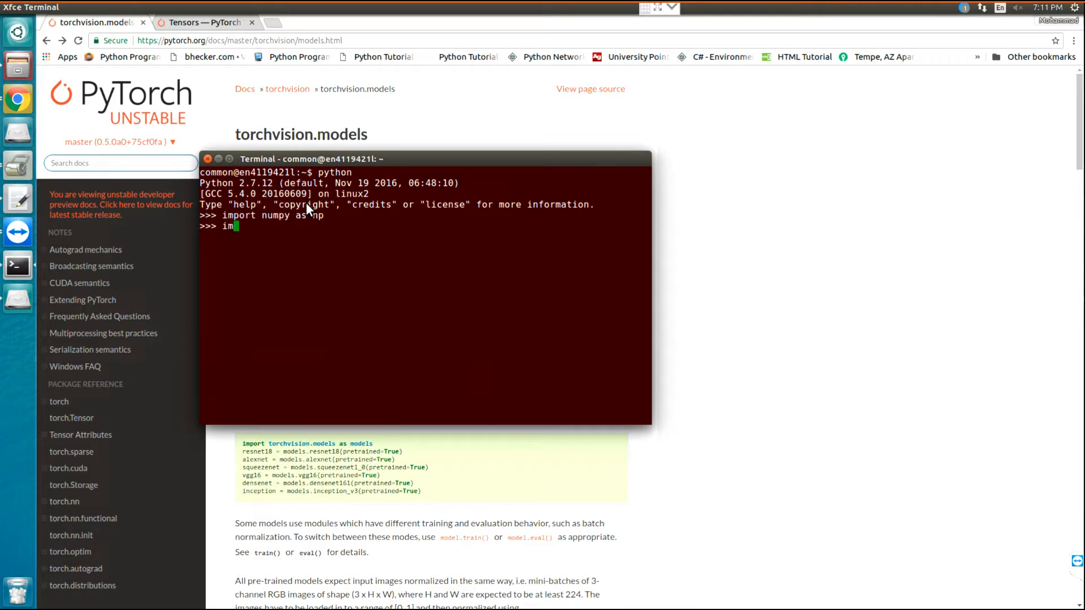
pyautogui.write('port')
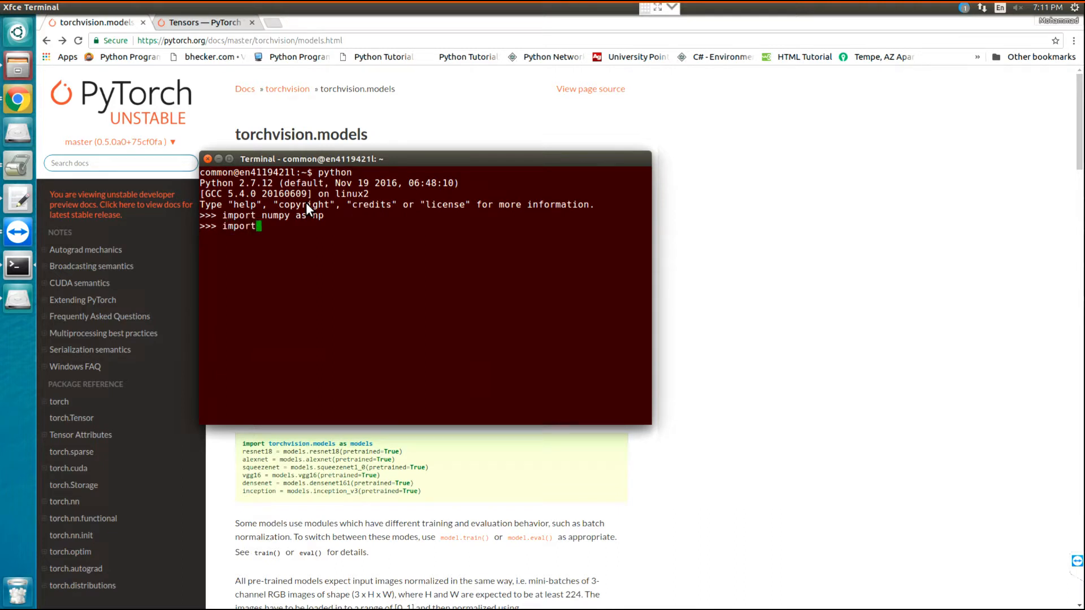
pyautogui.write('torch')
pyautogui.write('import ')
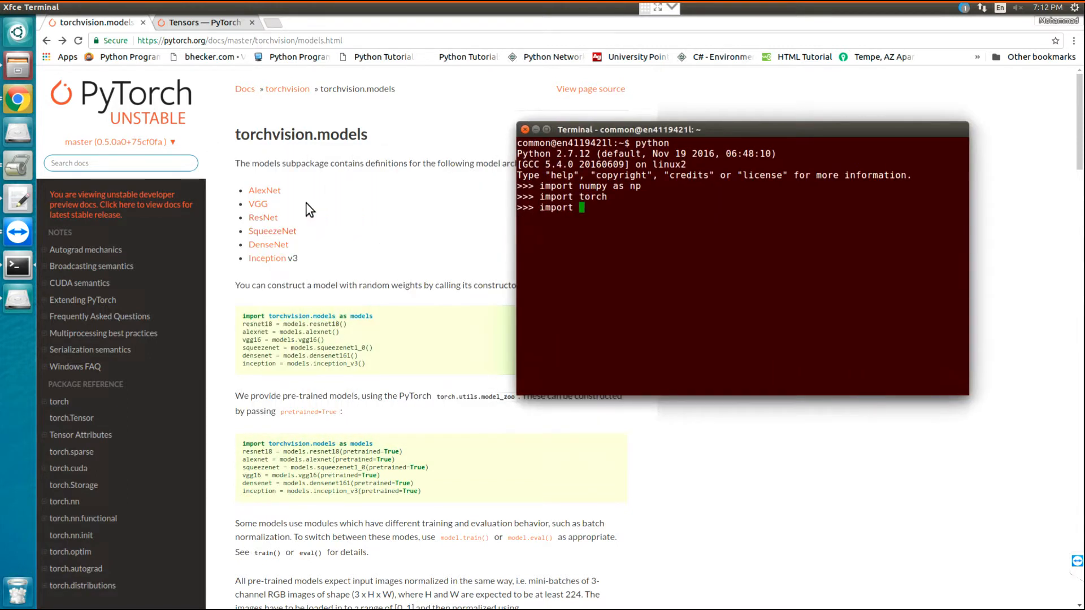
# Attempt 'import torchvision.models as models' twice, both ending in syntax errors
pyautogui.write('torch')
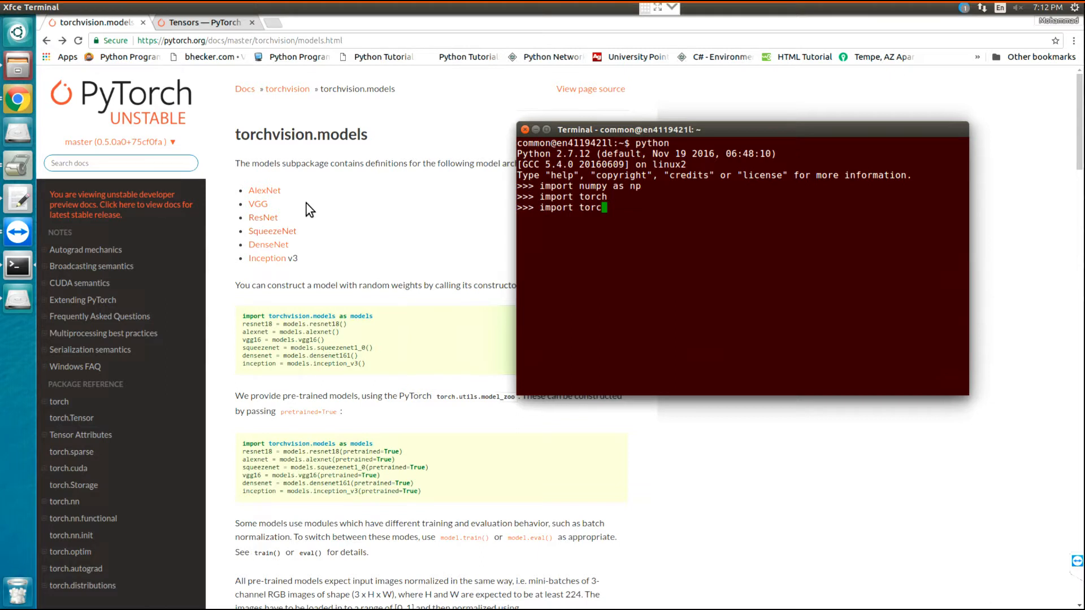
pyautogui.write('vision')
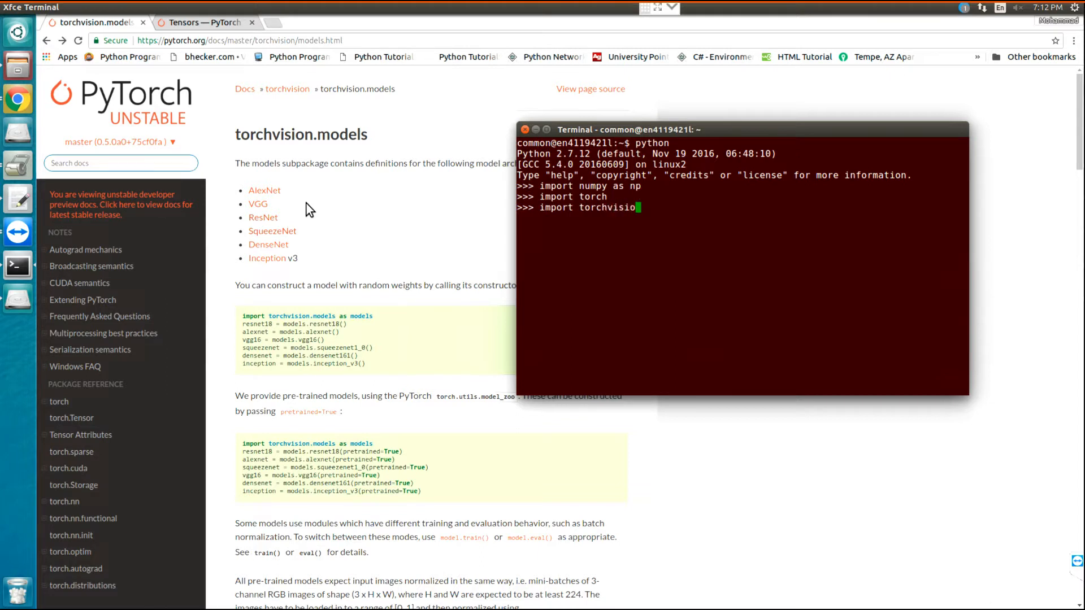
pyautogui.write('n.modelsas')
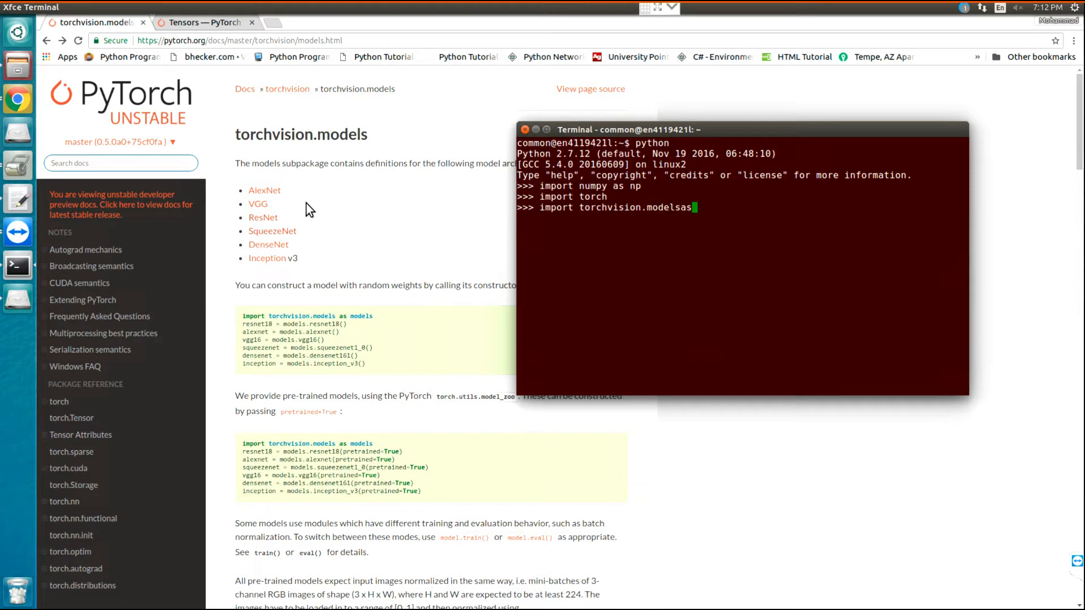
pyautogui.write('models')
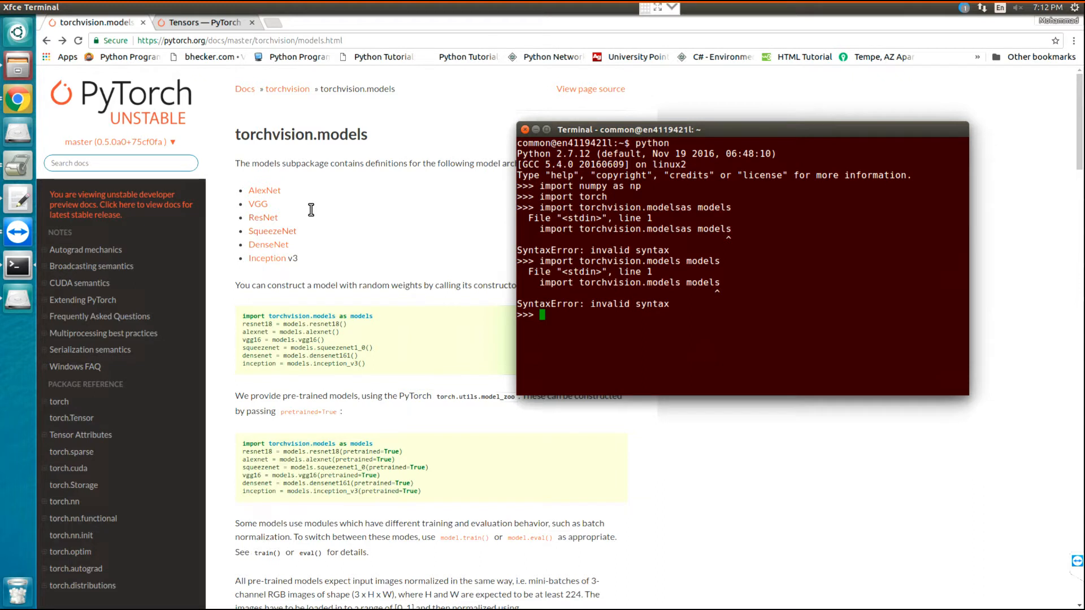
# Import torchvision.models as models using the line copied from the docs
pyautogui.click(528, 128)
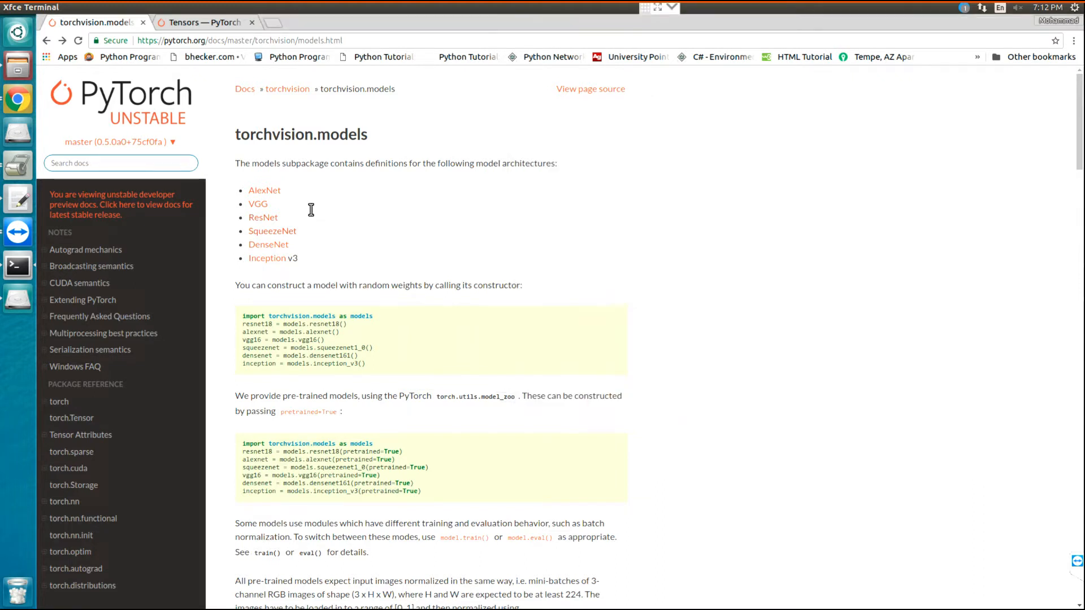
pyautogui.doubleClick(306, 315)
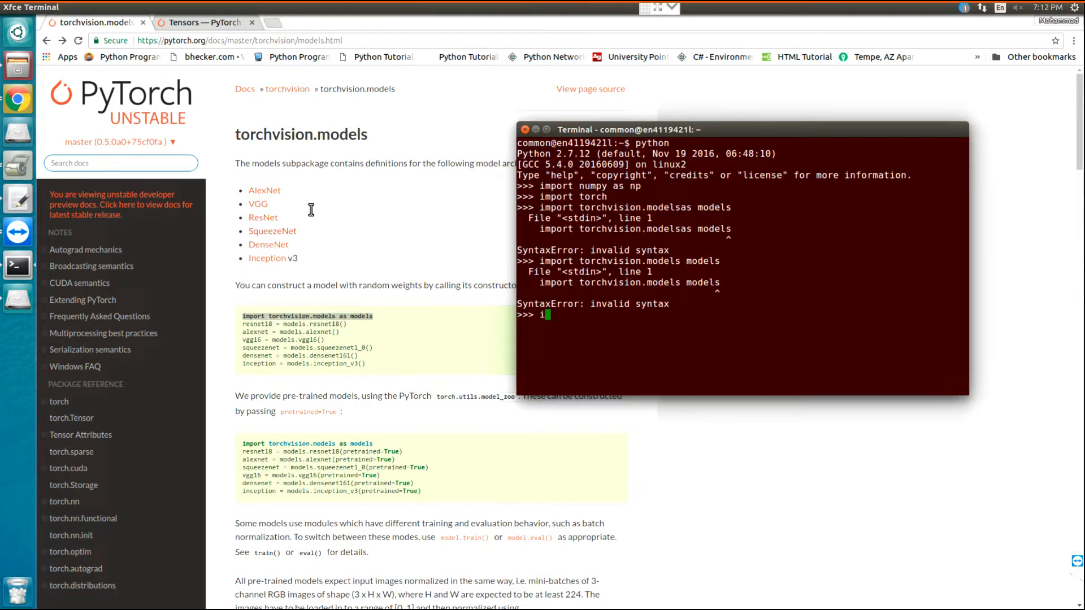
pyautogui.write('mport torchvision.models as models')
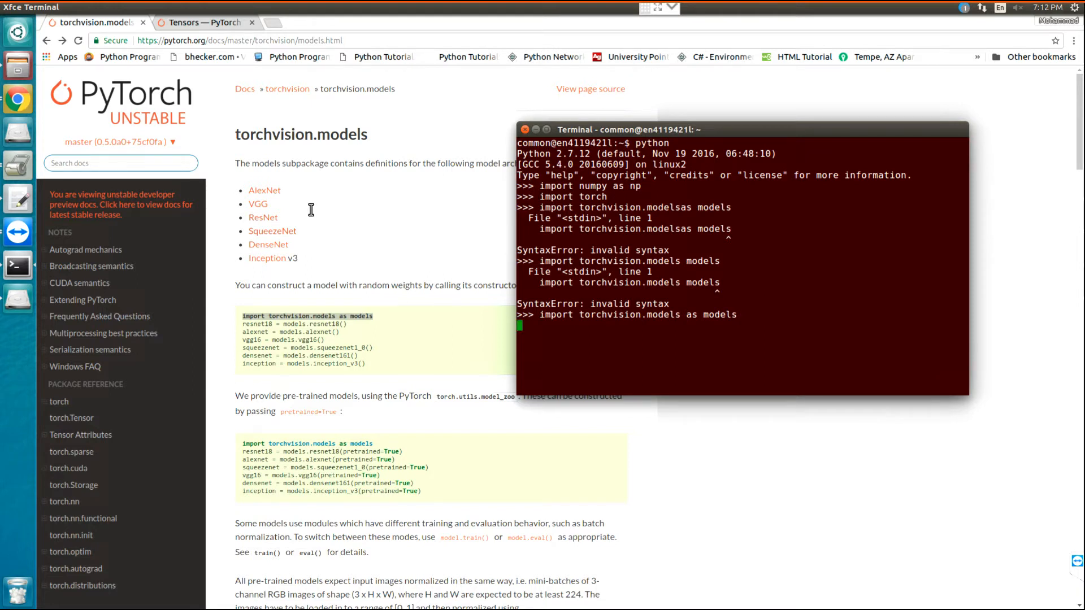
# Create an AlexNet model with alexnet=models.alexnet()
pyautogui.write('a')
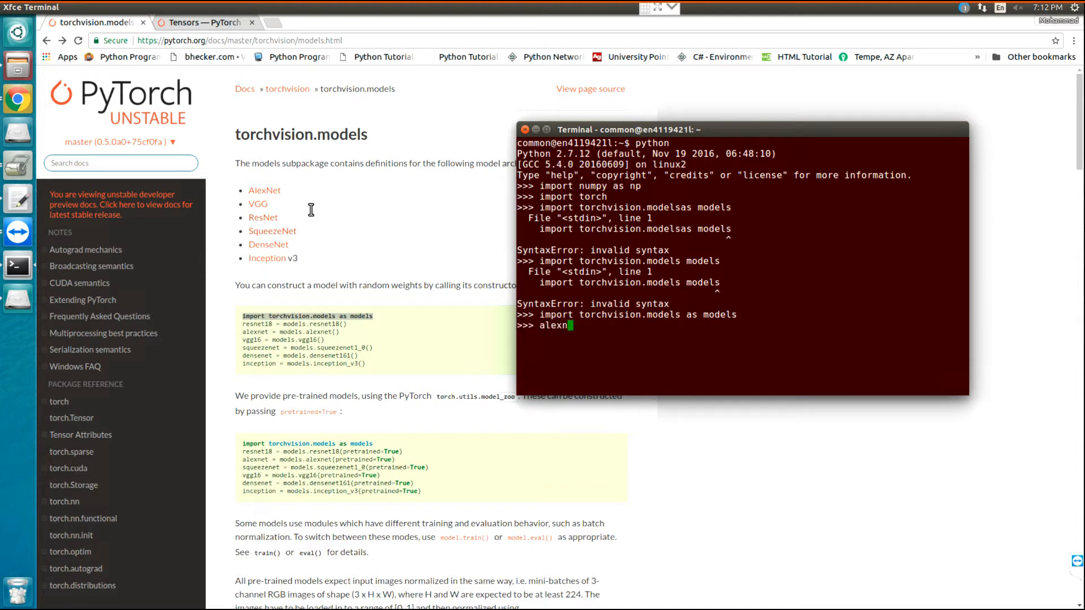
pyautogui.write('t')
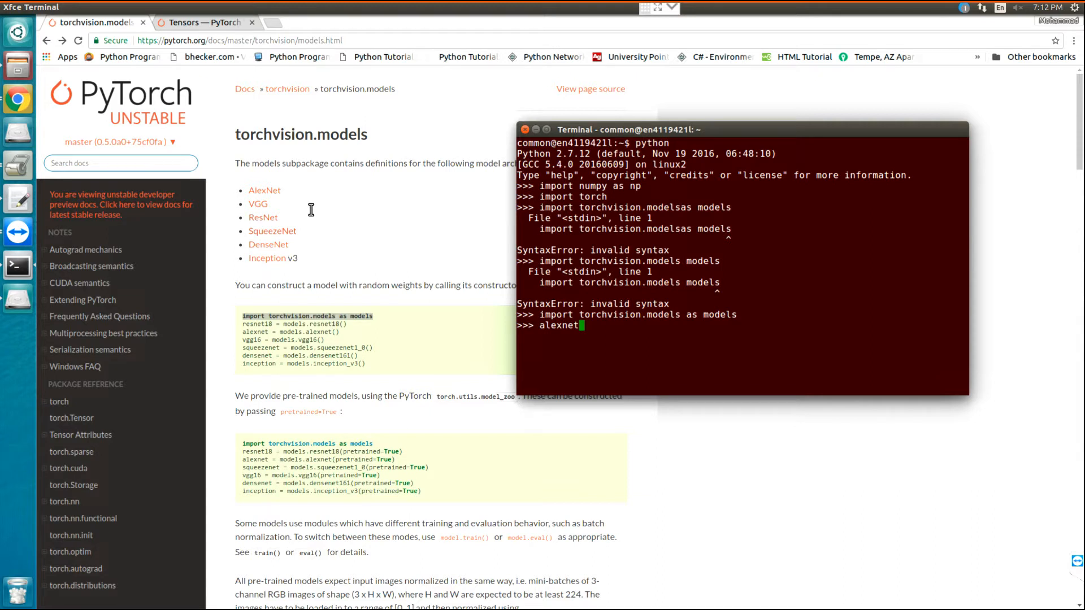
pyautogui.write('=mod')
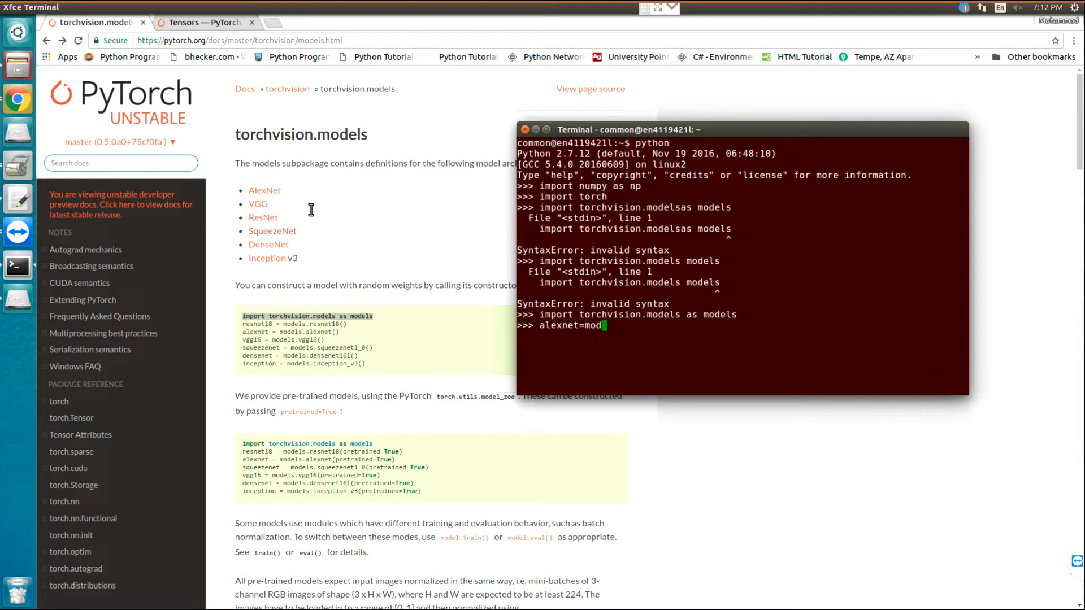
pyautogui.write('els.al')
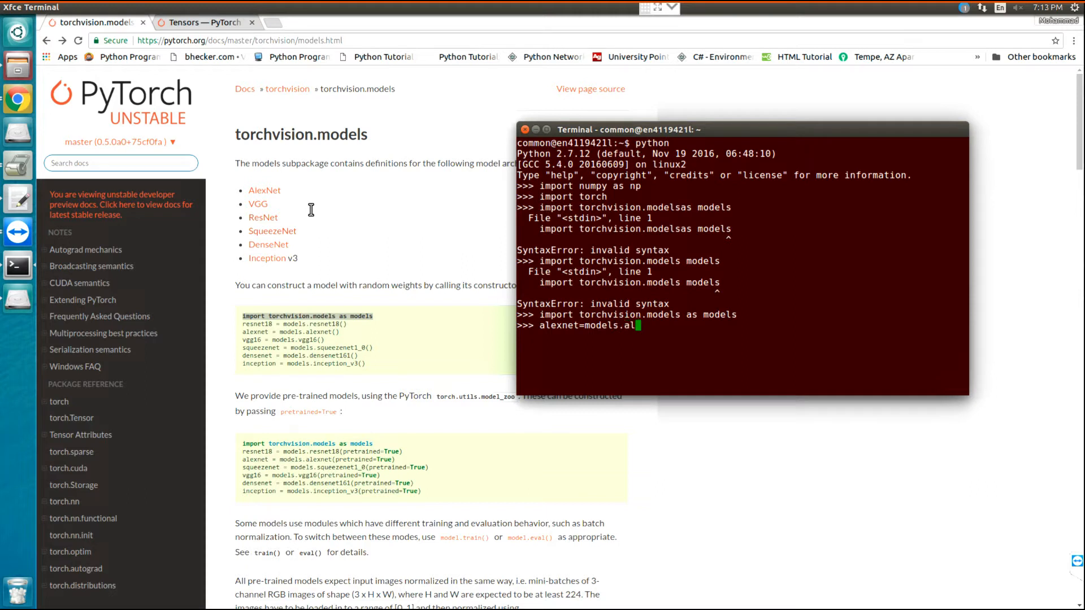
pyautogui.write('exnet(')
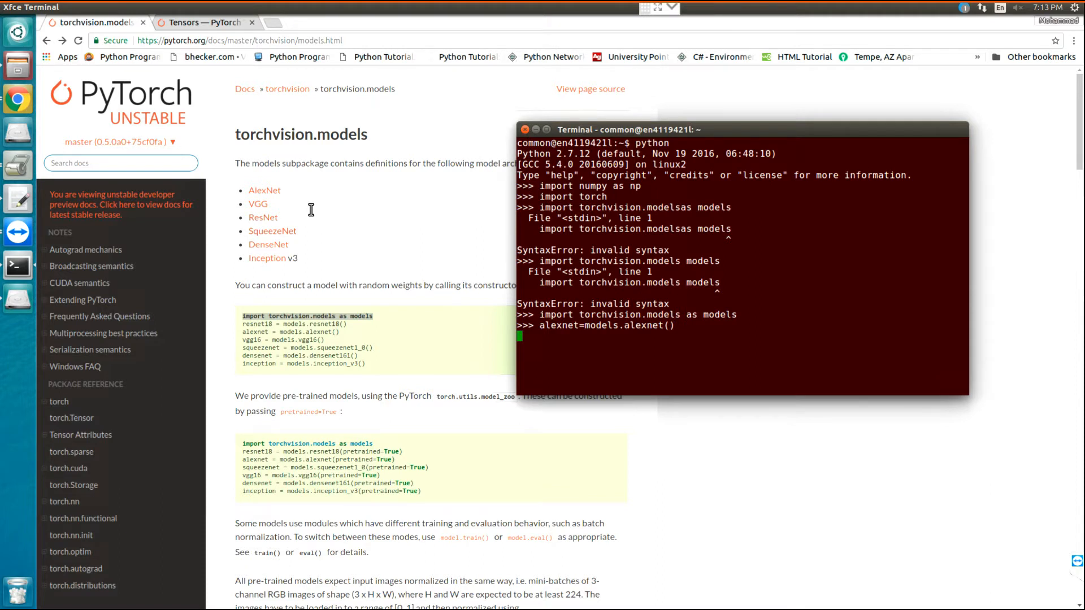
# Print the AlexNet layer structure, review it, and begin a new alexnet. command
pyautogui.write('alexnet')
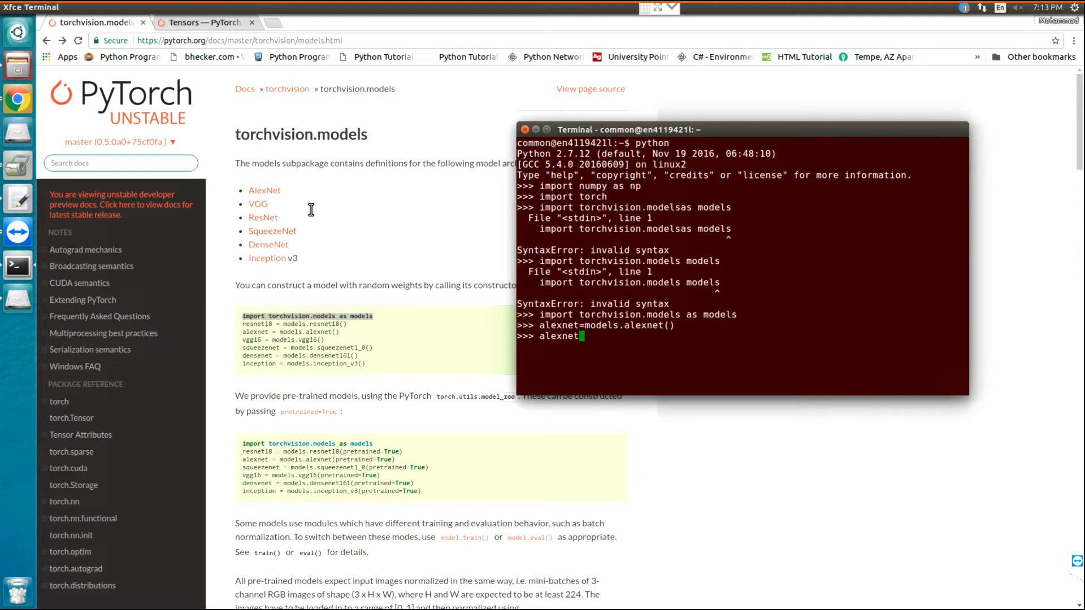
pyautogui.press('Return')
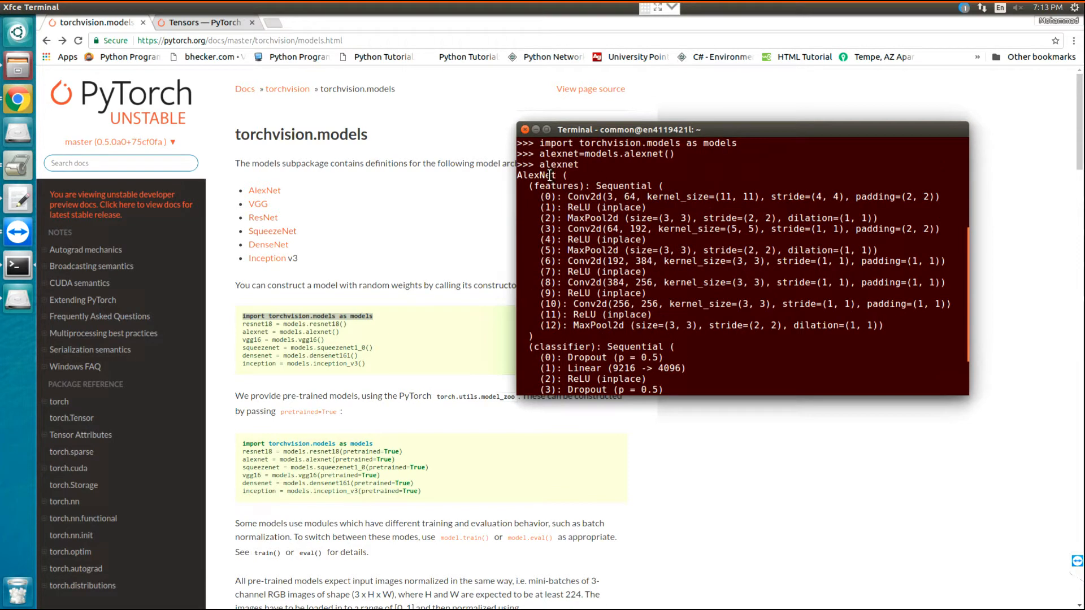
pyautogui.scroll(-3)
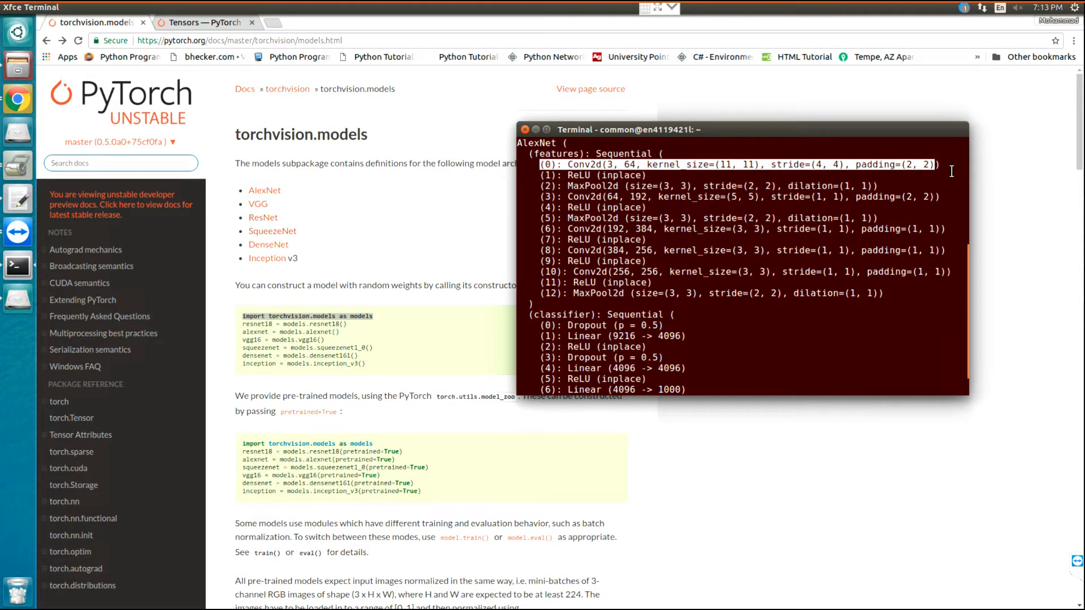
pyautogui.moveTo(742, 223)
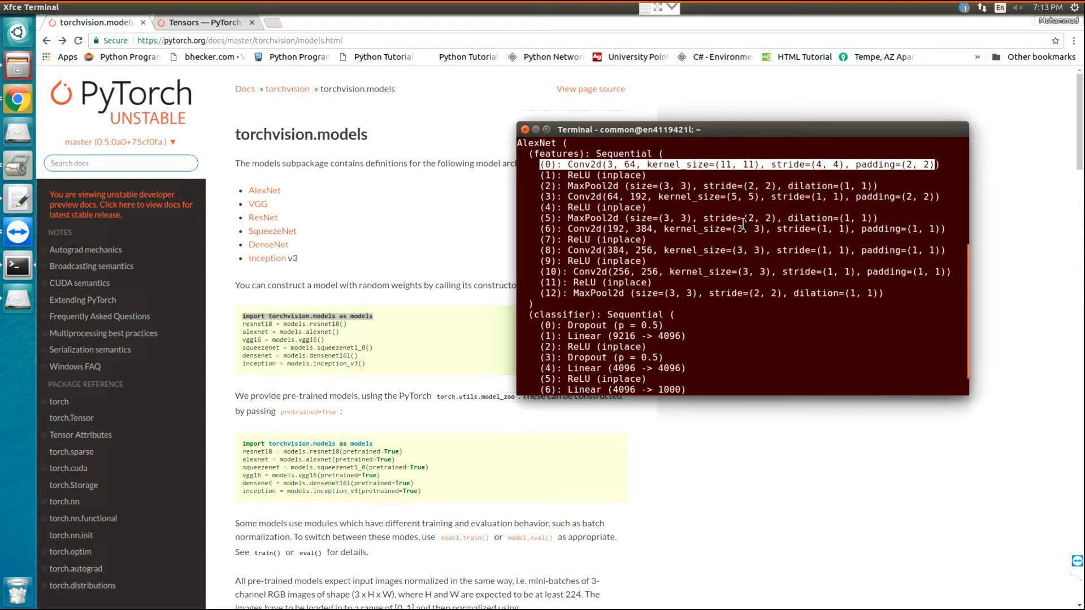
pyautogui.scroll(-3)
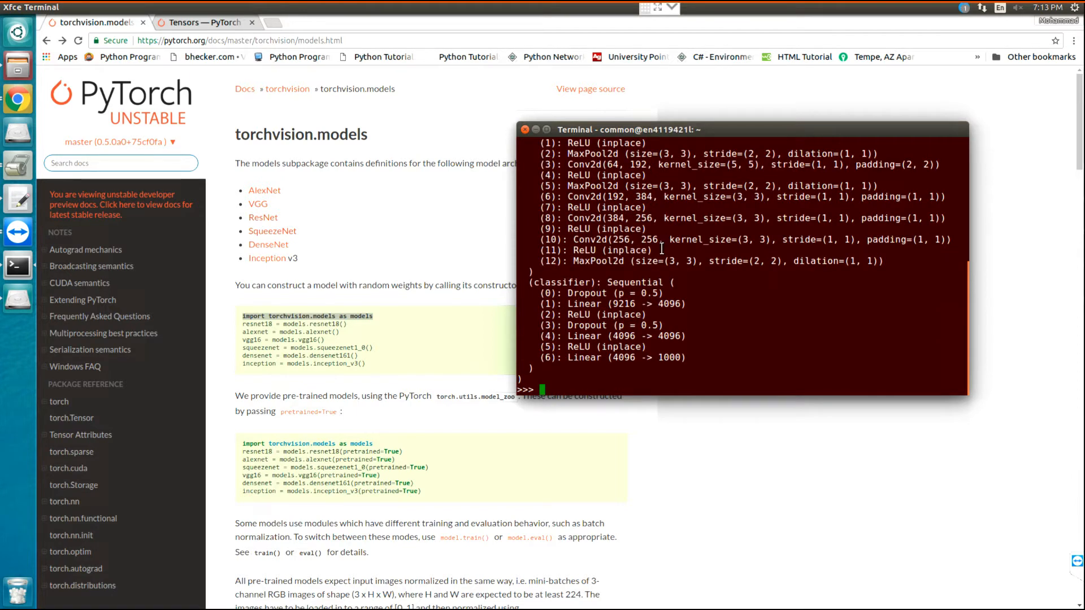
pyautogui.write('alexne')
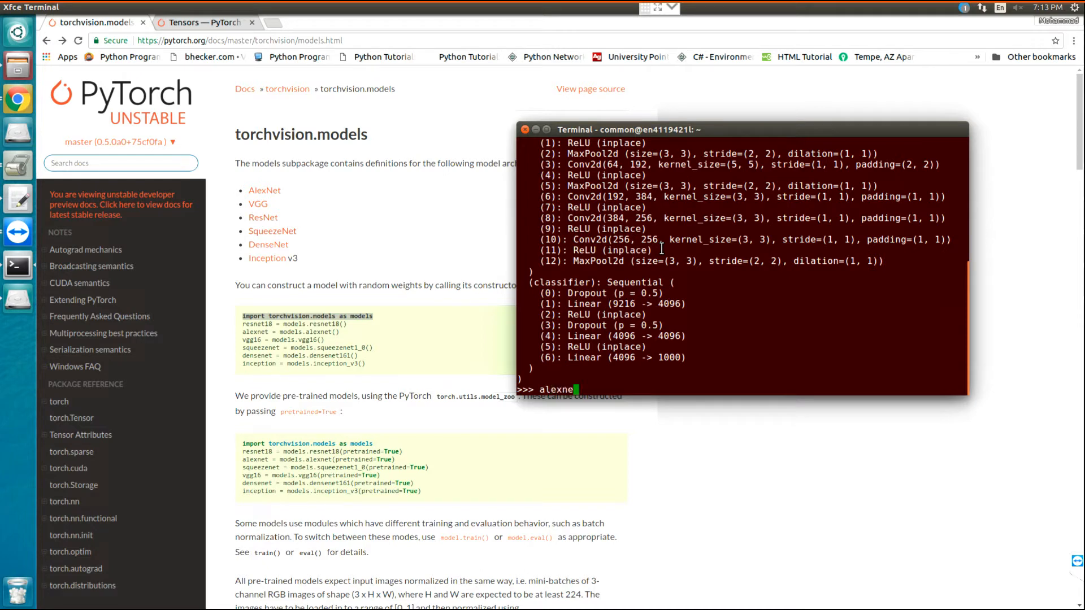
pyautogui.write('t.')
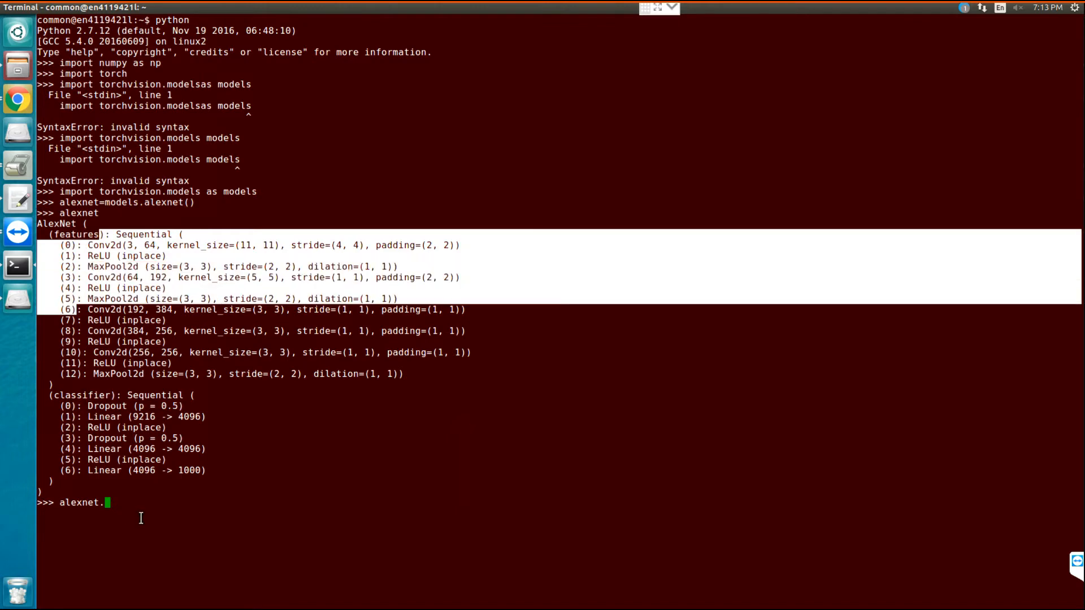
# Evaluate alexnet.features[0] to show the first Conv2d(3, 64, kernel_size=(11, 11)) layer
pyautogui.write('f')
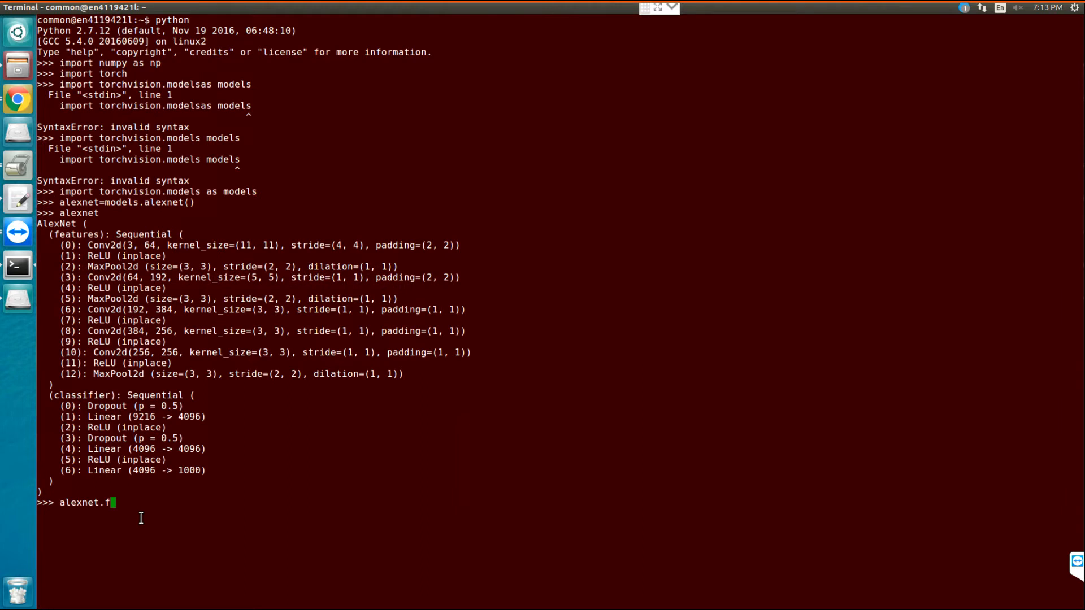
pyautogui.write('eature')
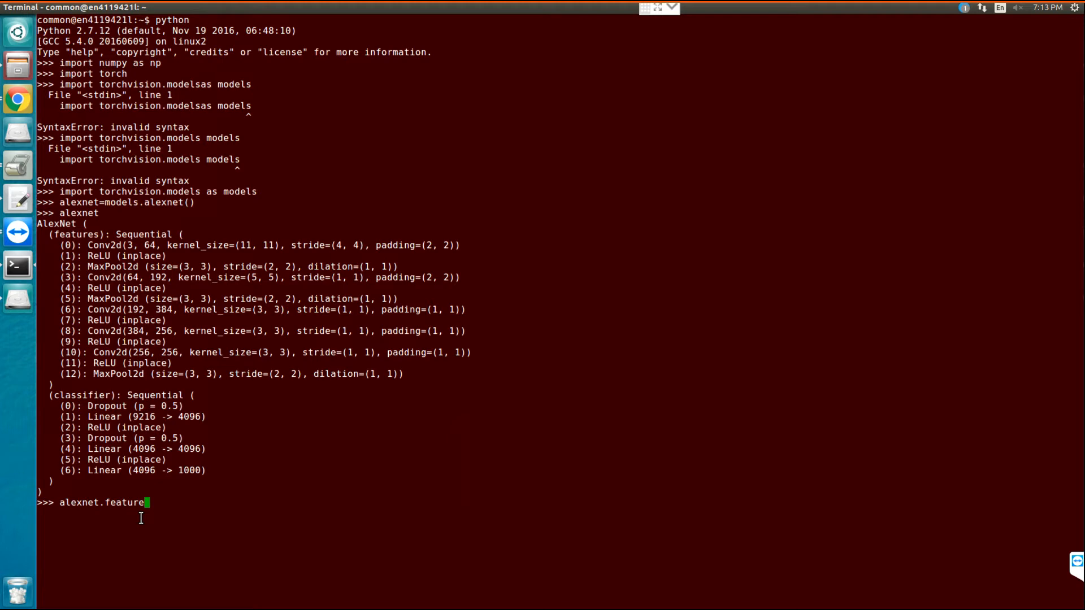
pyautogui.write('s[')
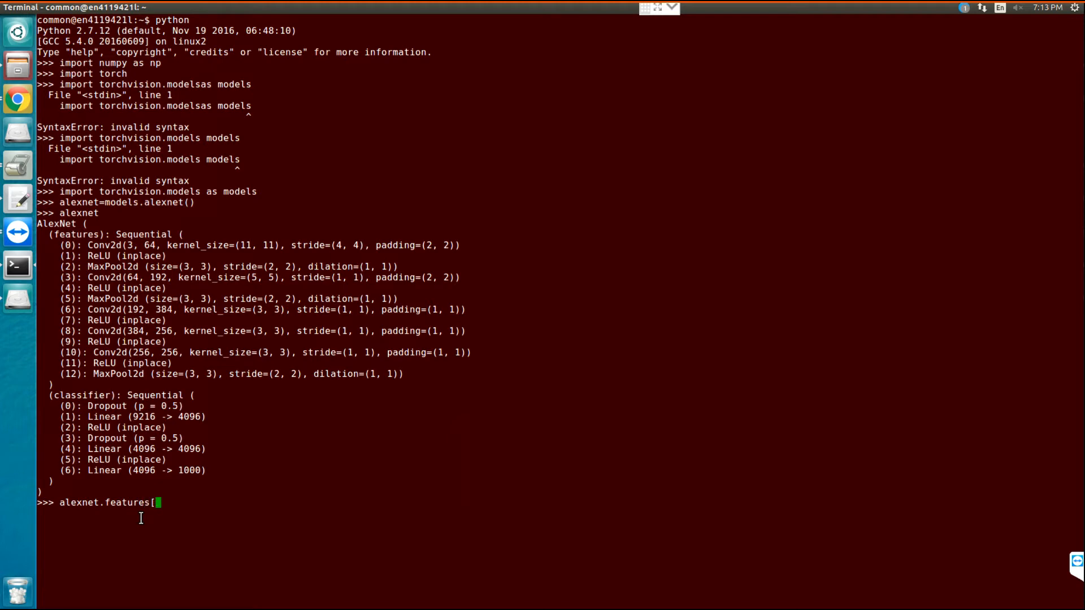
pyautogui.write('0]')
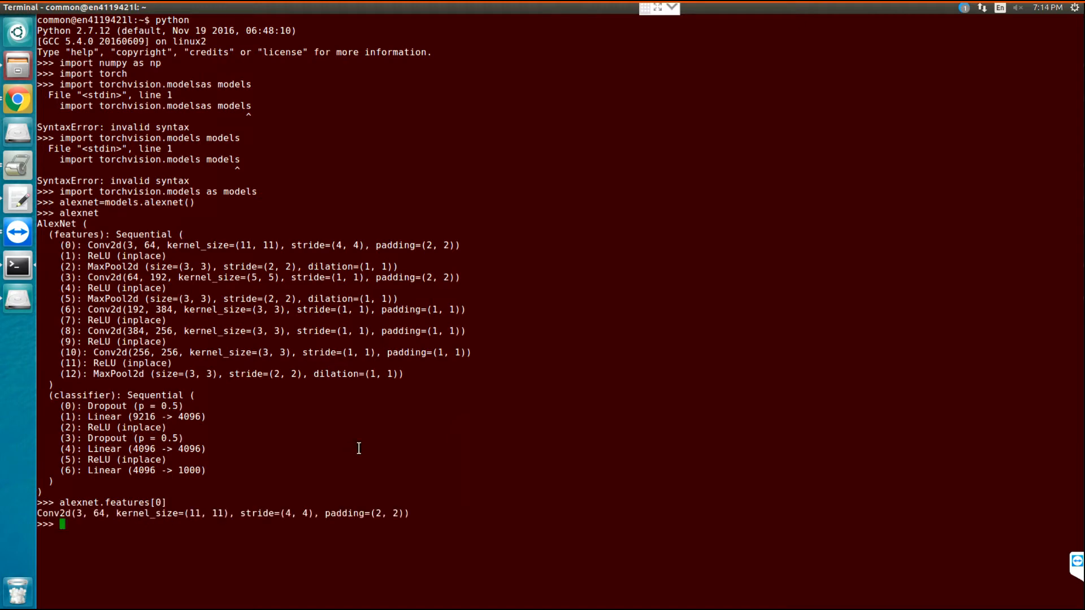
pyautogui.doubleClick(97, 513)
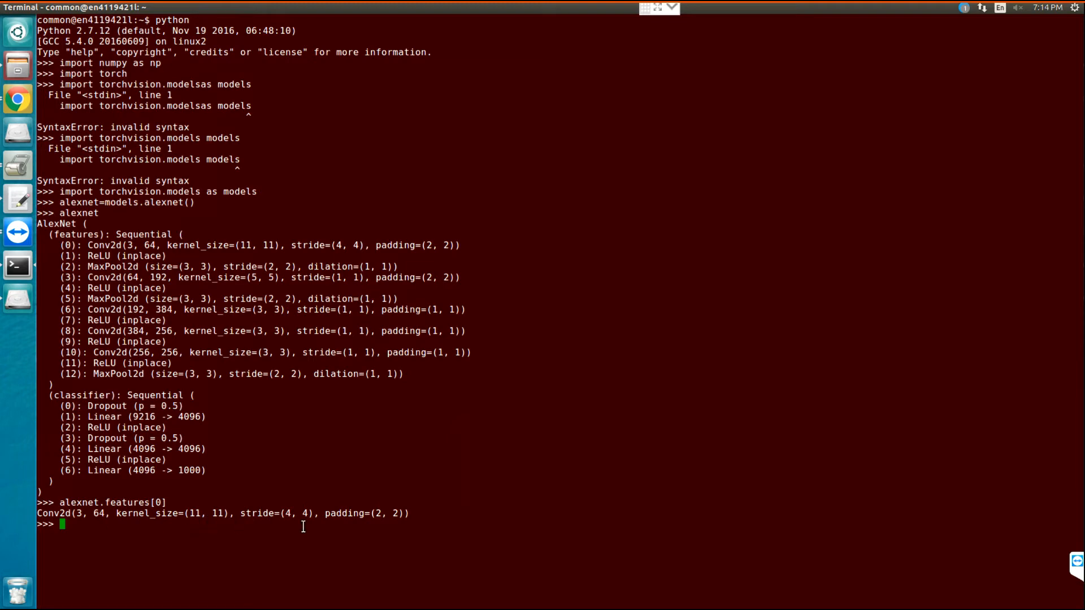
pyautogui.moveTo(399, 530)
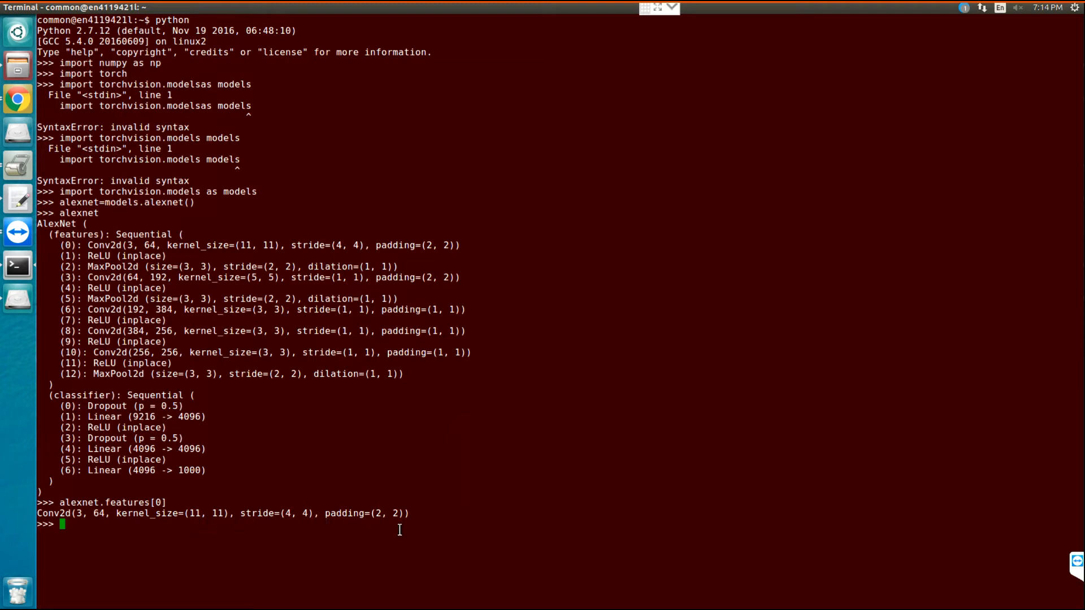
pyautogui.moveTo(220, 539)
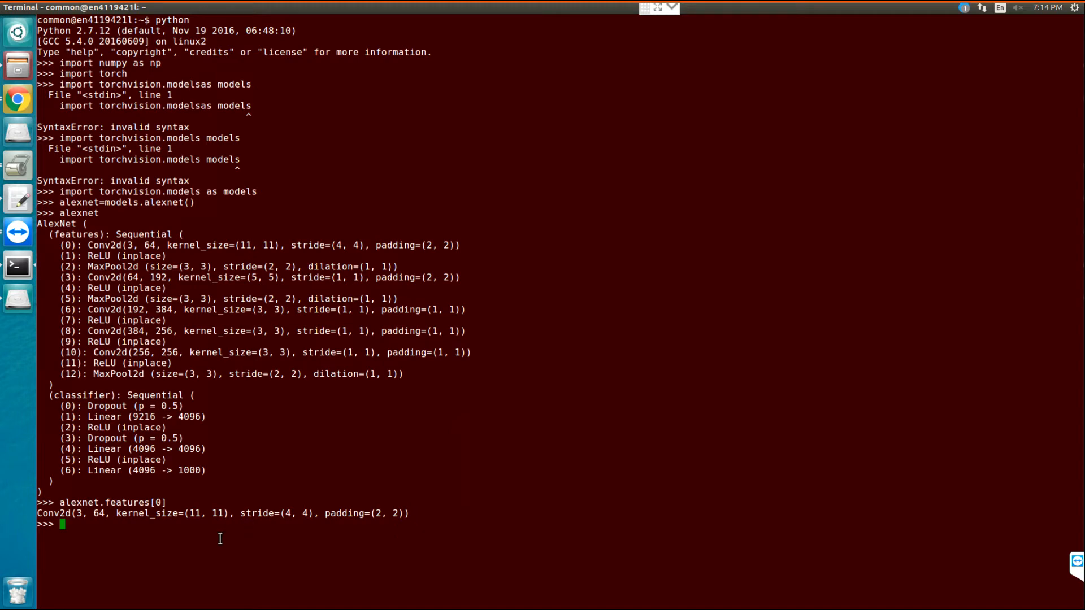
# Assign weight1=alexnet.features[0].weight to hold the first convolution layer's weights
pyautogui.write('we')
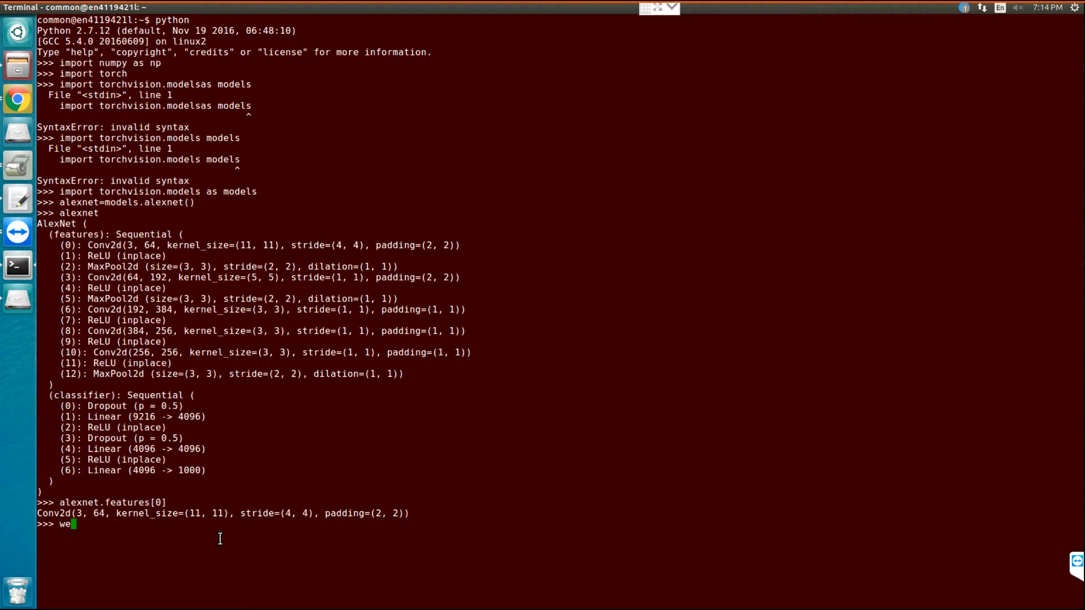
pyautogui.write('ight')
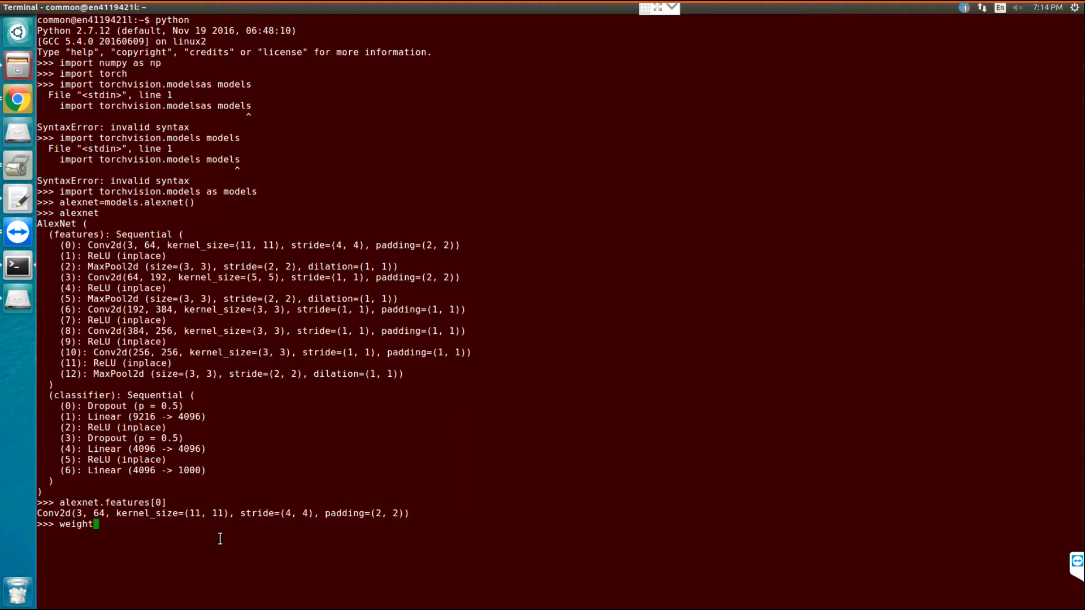
pyautogui.write('1=')
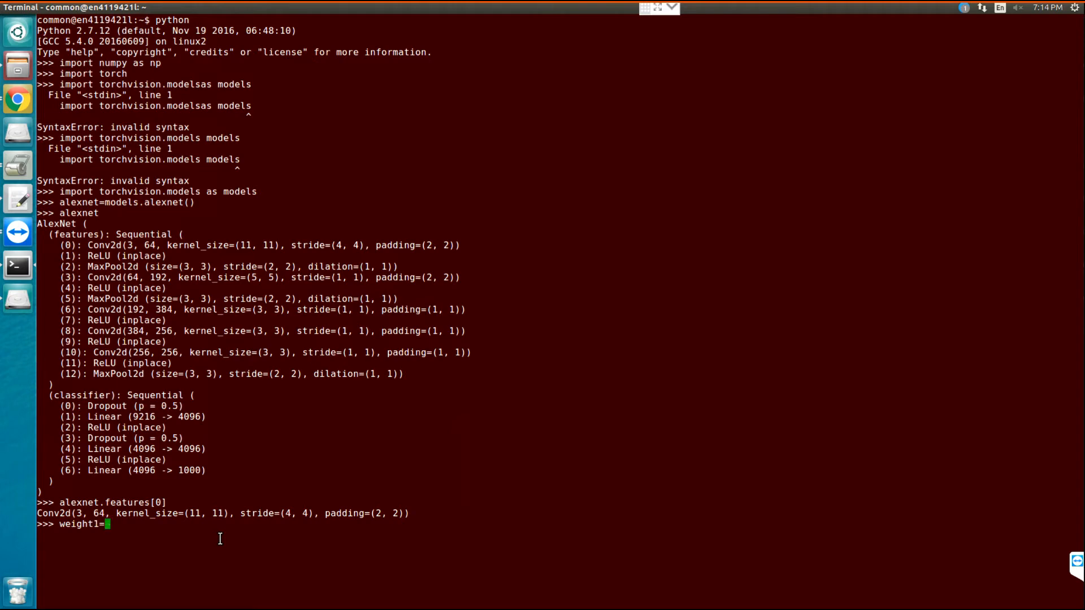
pyautogui.write('alexne')
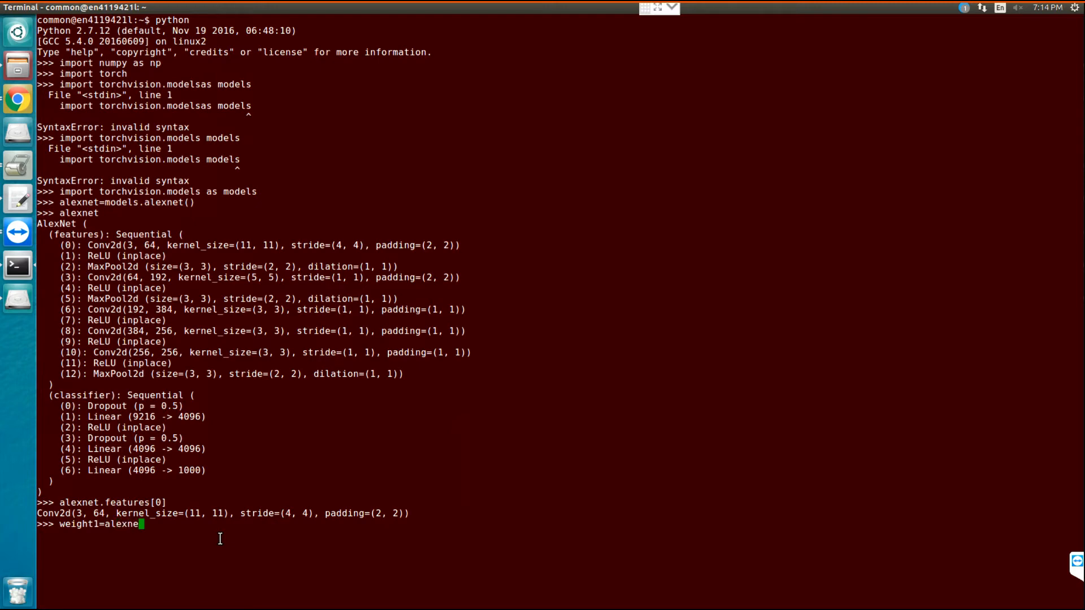
pyautogui.write('.fe')
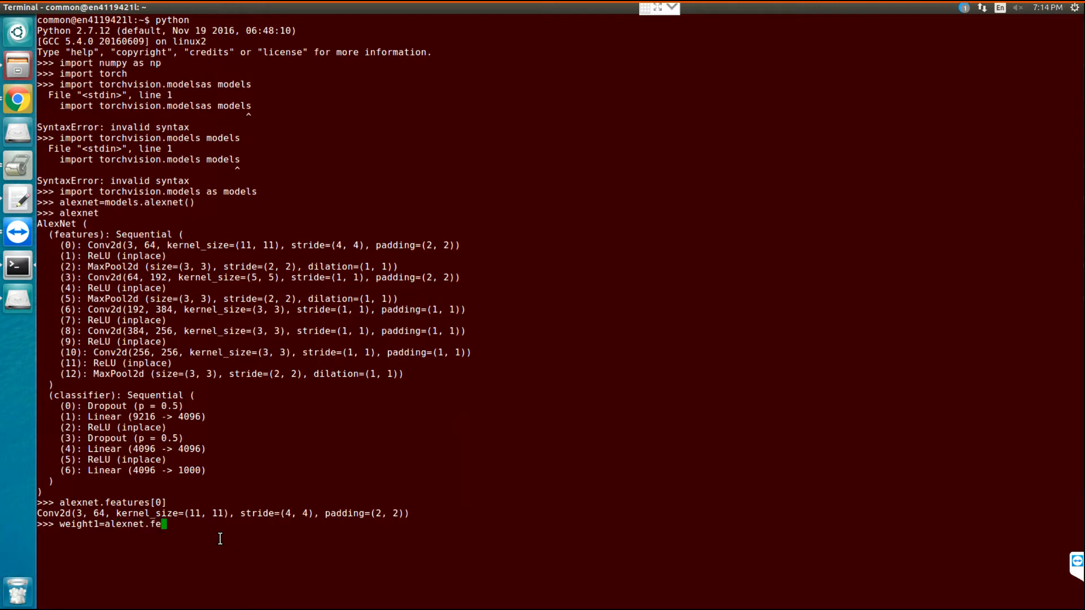
pyautogui.write('atures')
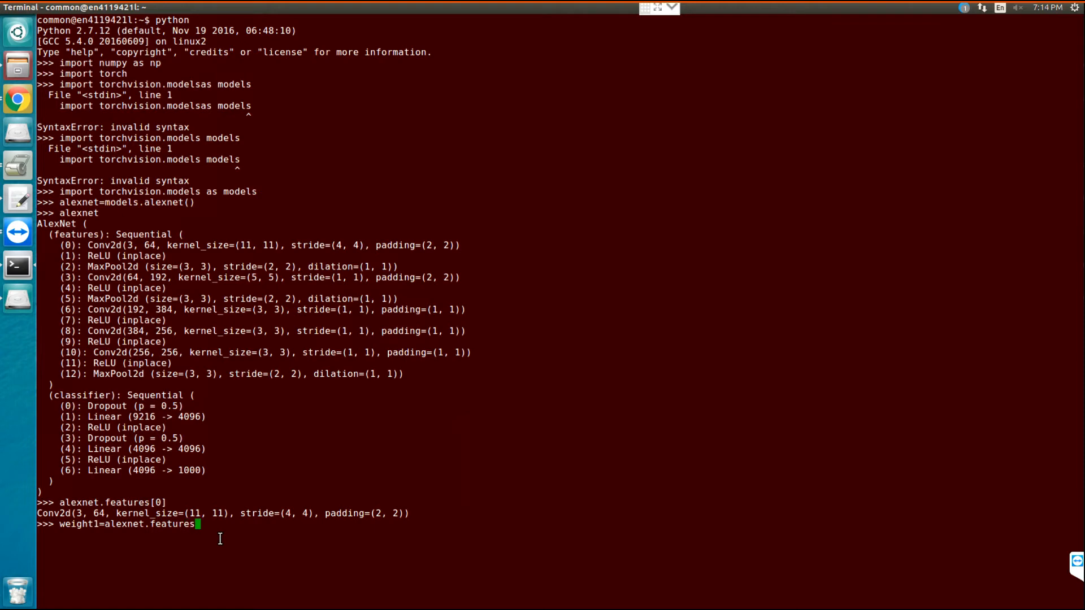
pyautogui.write('[0')
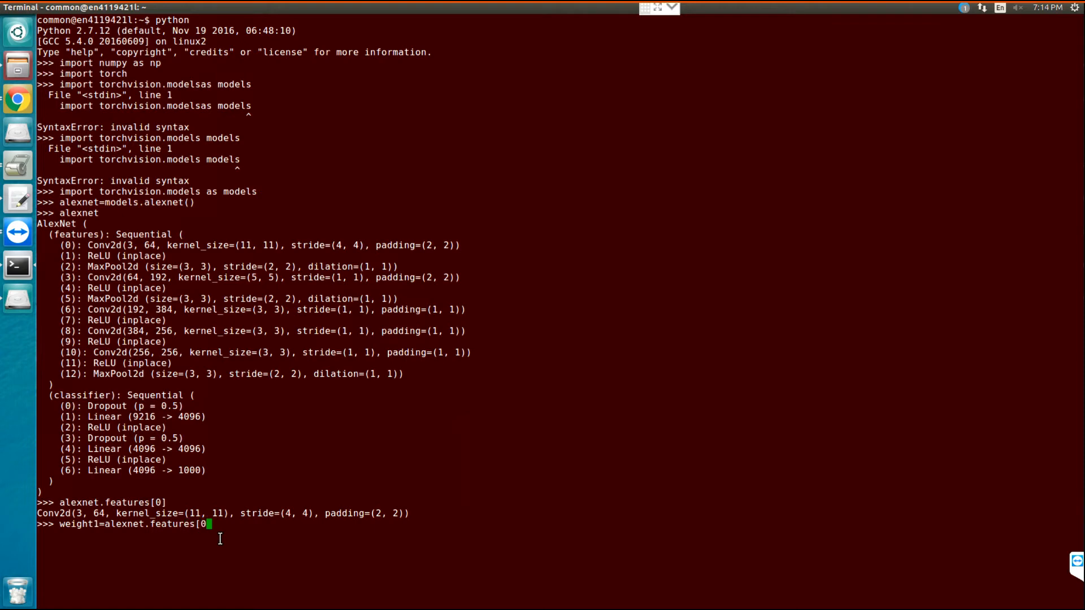
pyautogui.write('].')
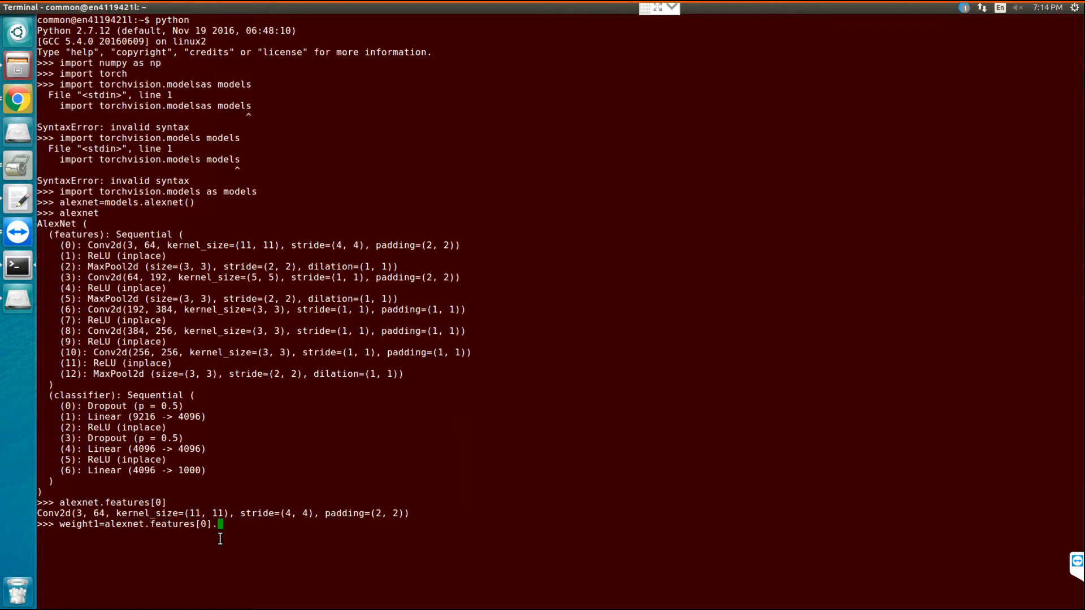
pyautogui.write('weight')
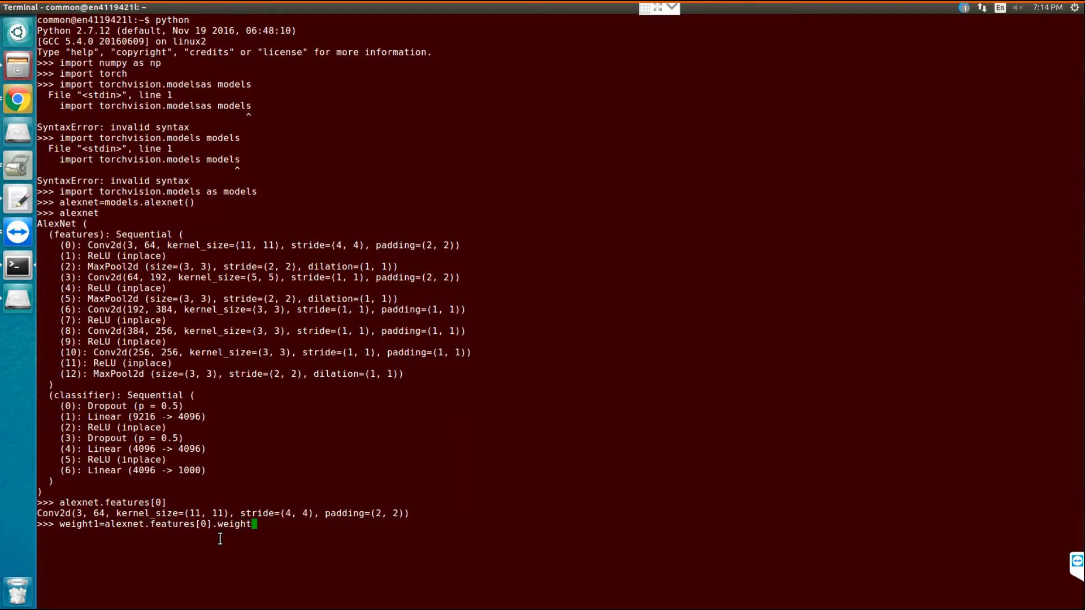
pyautogui.write('w')
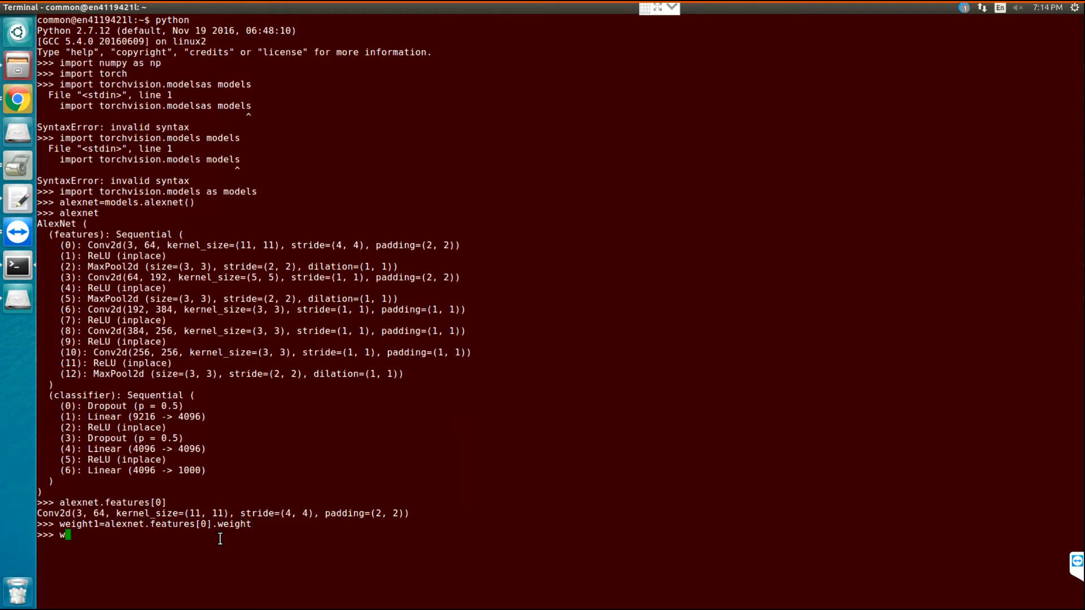
# Print weight1, a torch.FloatTensor of size 64x3x11x11
pyautogui.write('eigh')
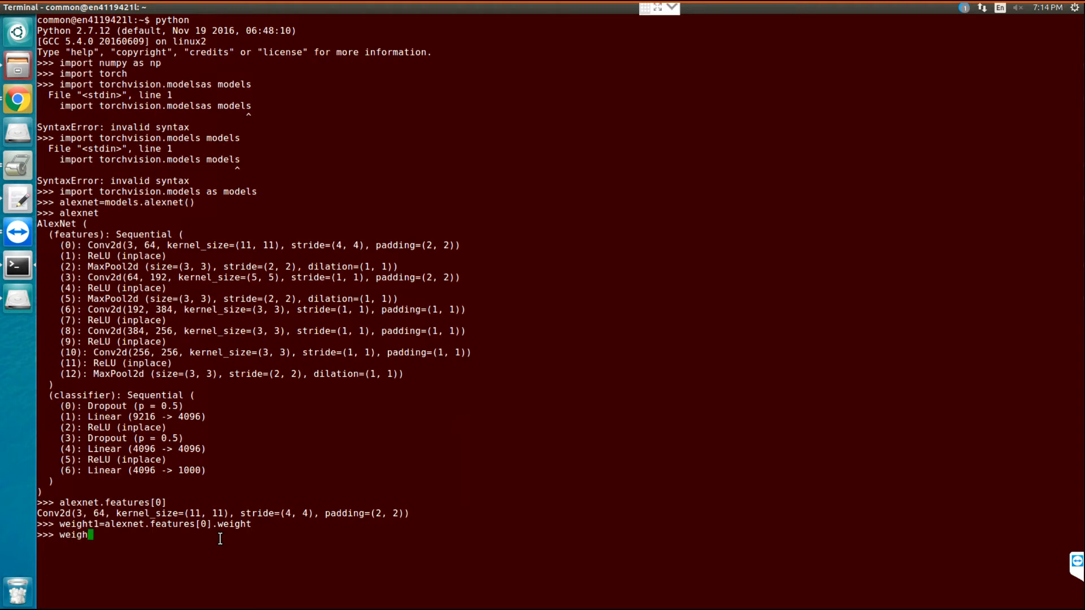
pyautogui.write('t1')
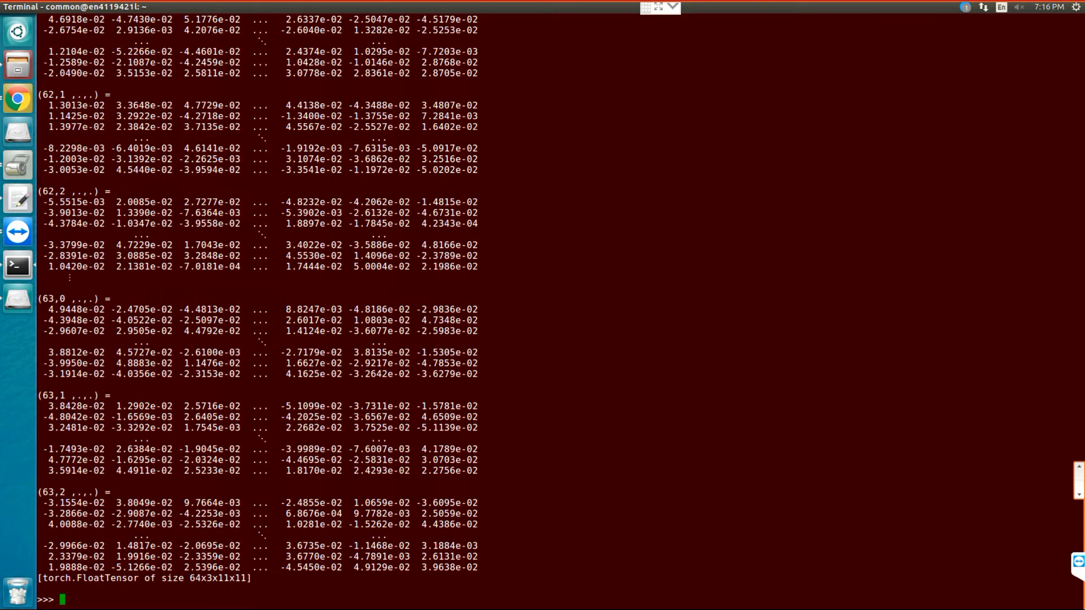
# Run numpyWeight1= weight1.numpy(), hit an AttributeError, then redraft it as weight1.data.numpy()
pyautogui.write('nu')
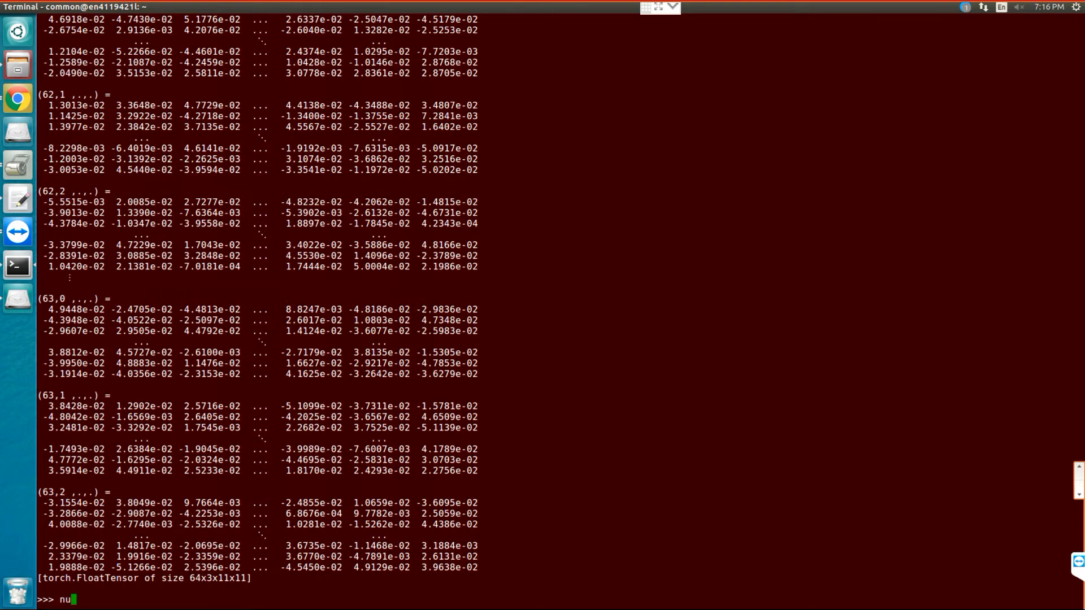
pyautogui.write('mpyWei')
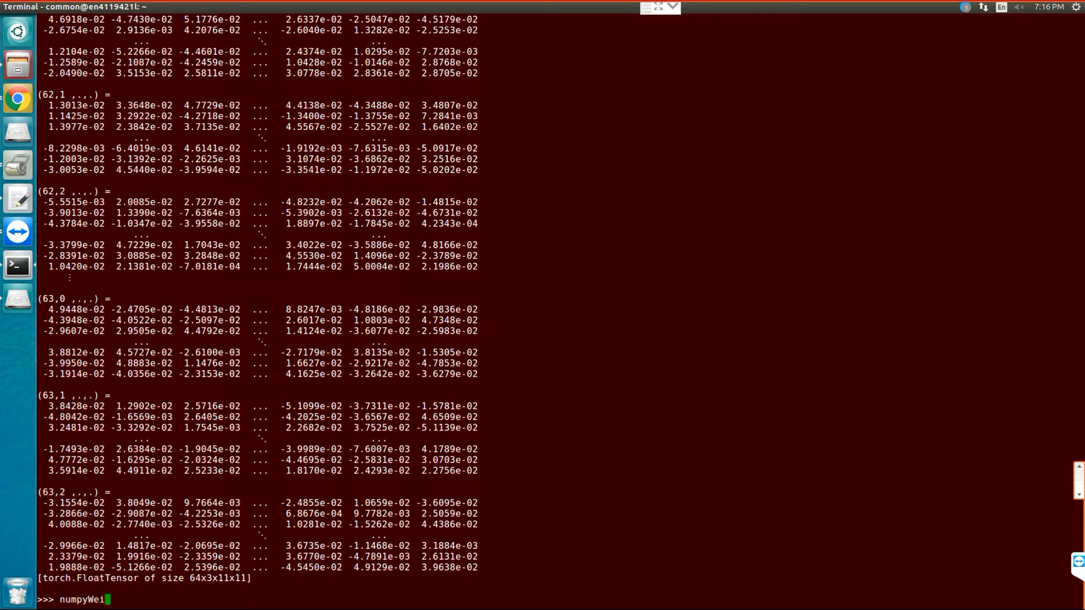
pyautogui.write('ght1= we')
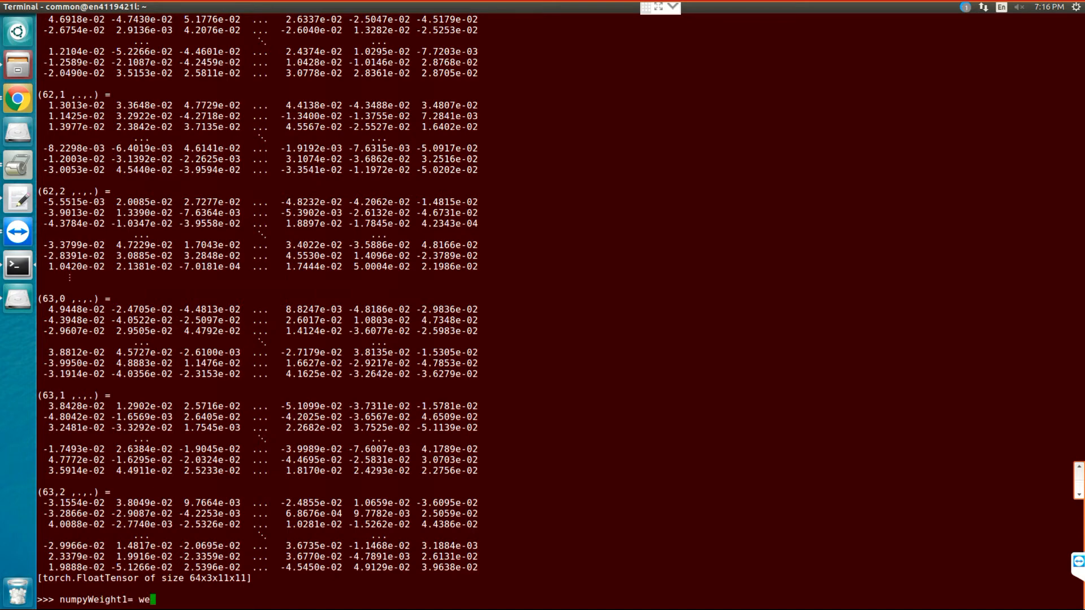
pyautogui.write('ight')
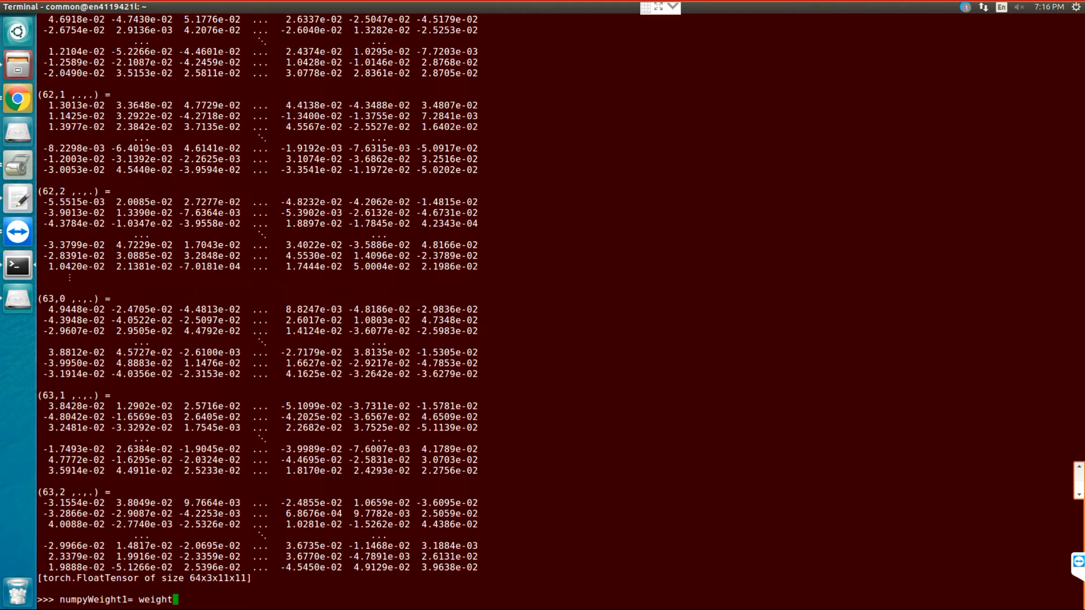
pyautogui.write('.nu')
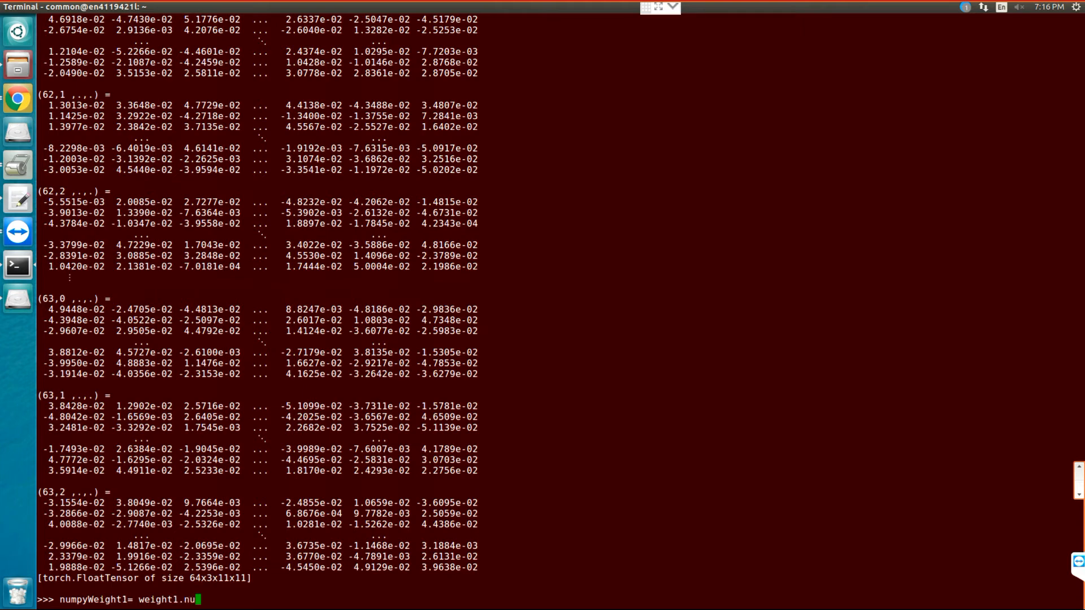
pyautogui.write('mpy(')
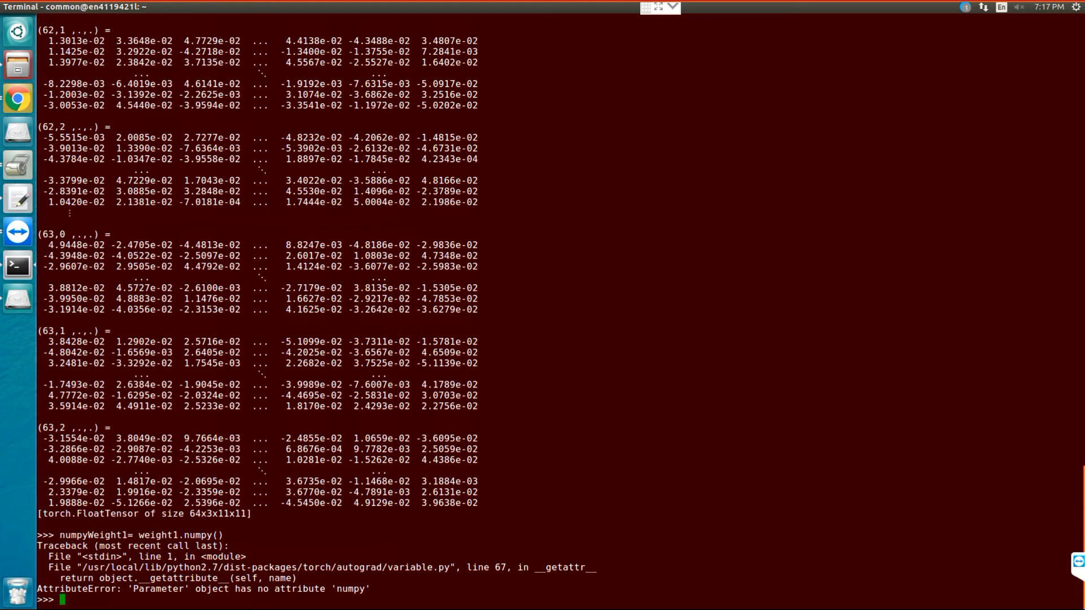
pyautogui.write('numpyWeight1= weight1.numpy()')
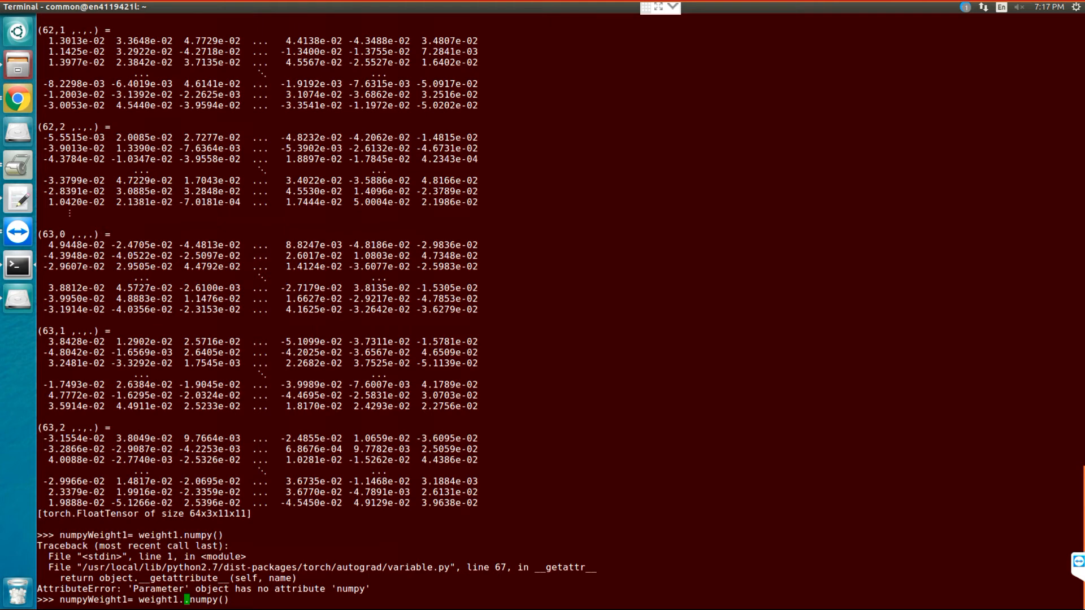
pyautogui.write('dt')
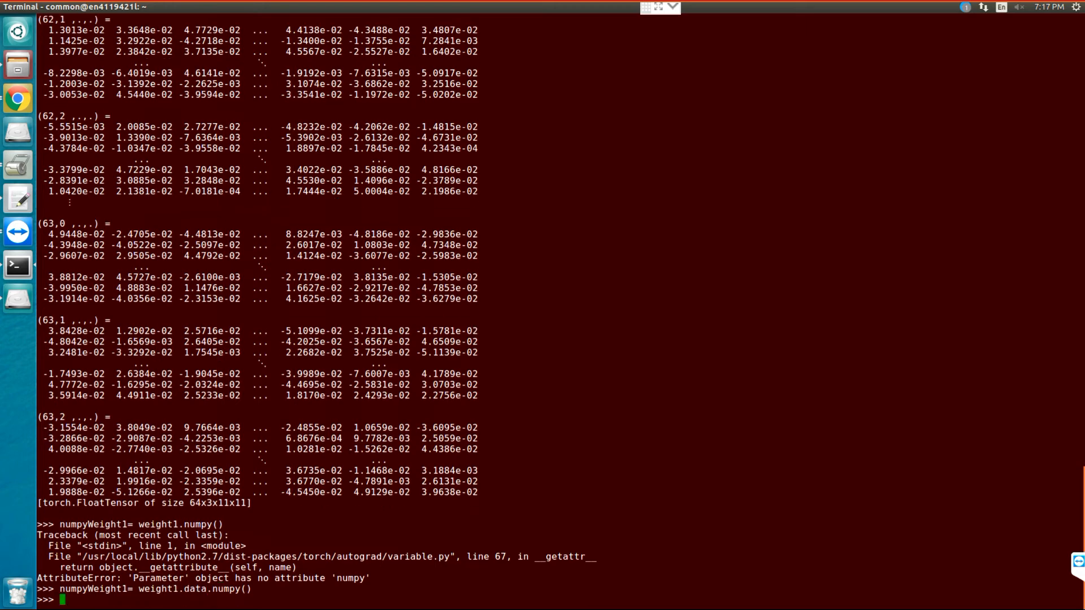
# Run the weight1.data.numpy() conversion and print numpyWeight1 as a float32 NumPy array
pyautogui.write('nu')
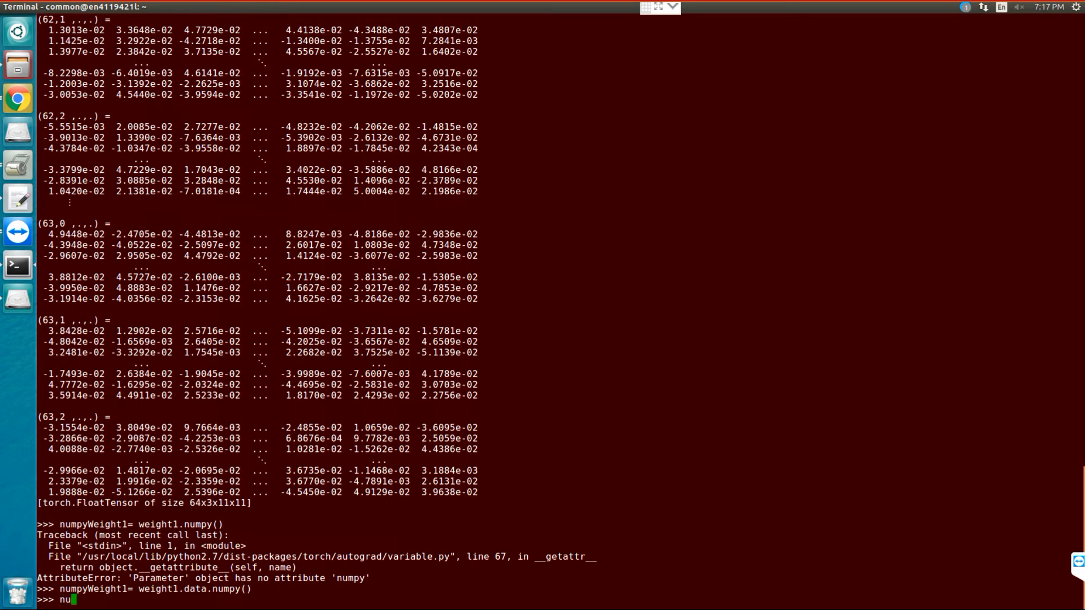
pyautogui.write('mp')
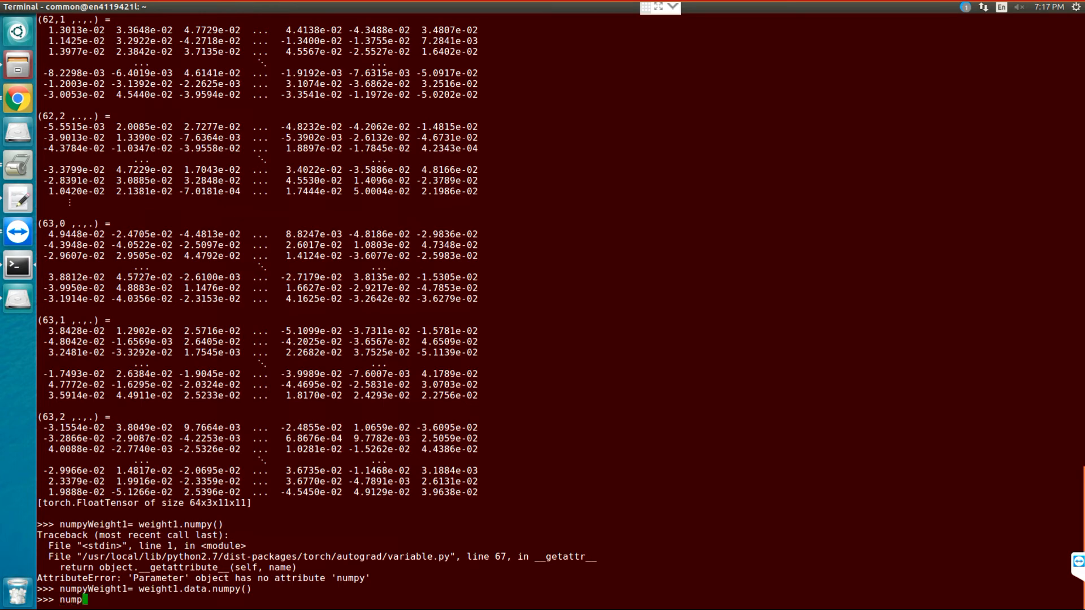
pyautogui.write('W')
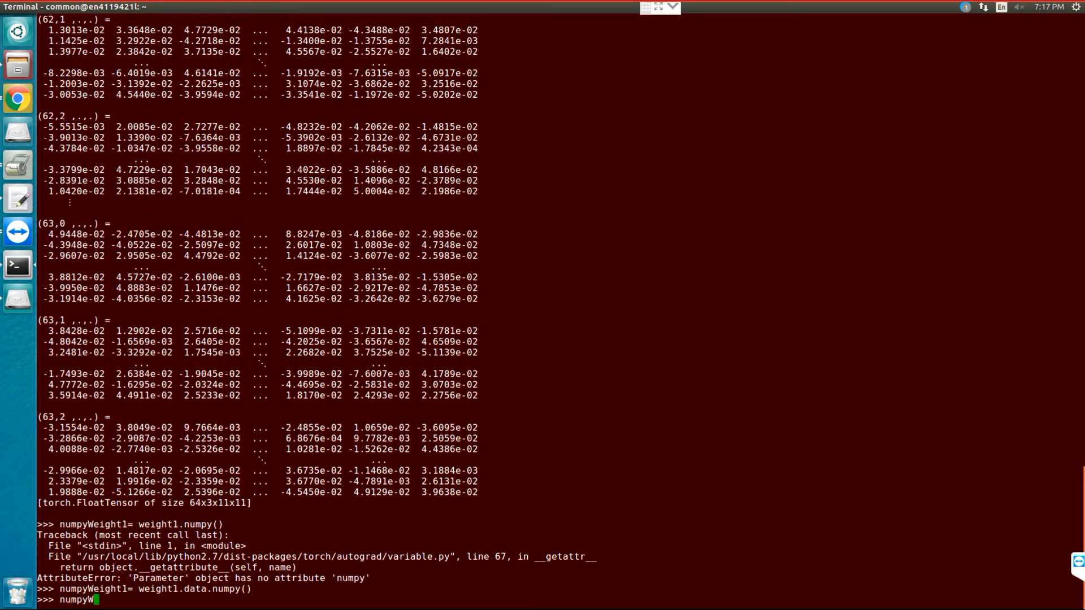
pyautogui.write('eight1')
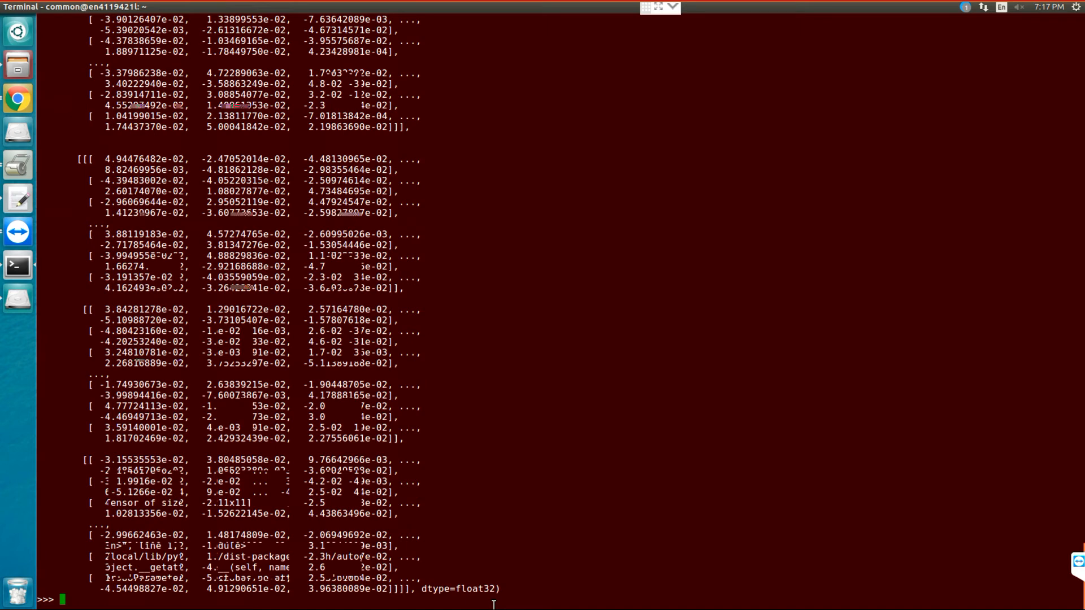
# Save the array with np.save('alex_weight1', numpyWeight1)
pyautogui.write('np')
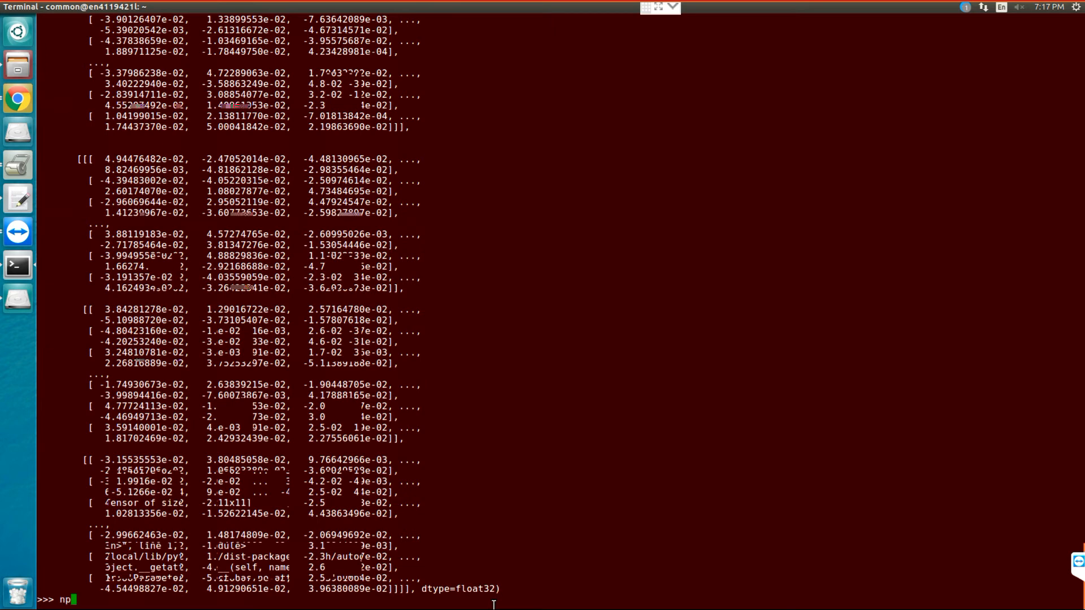
pyautogui.write('.sav')
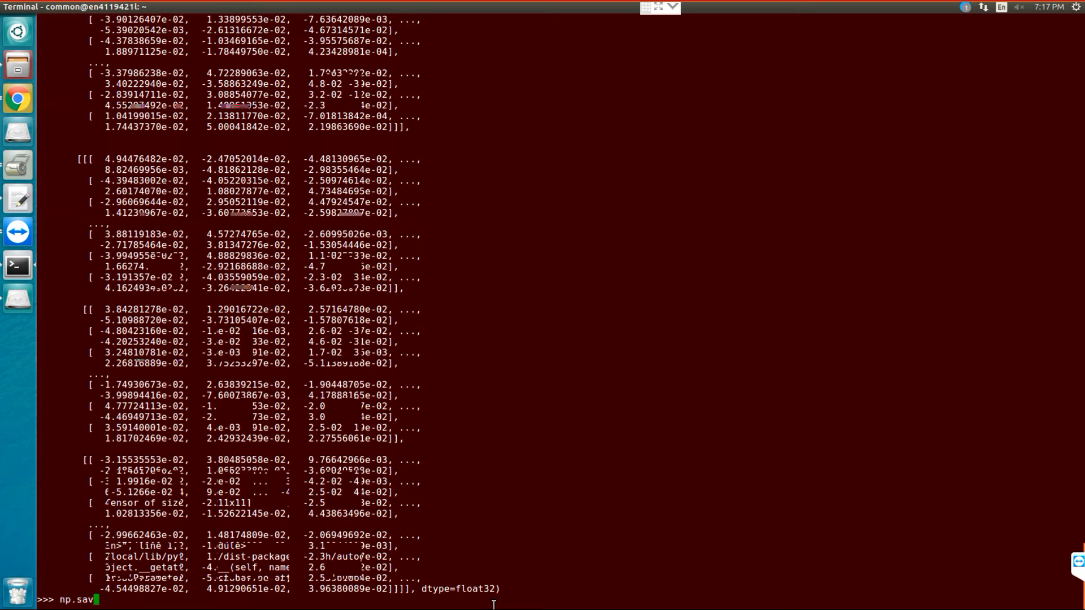
pyautogui.write('(')
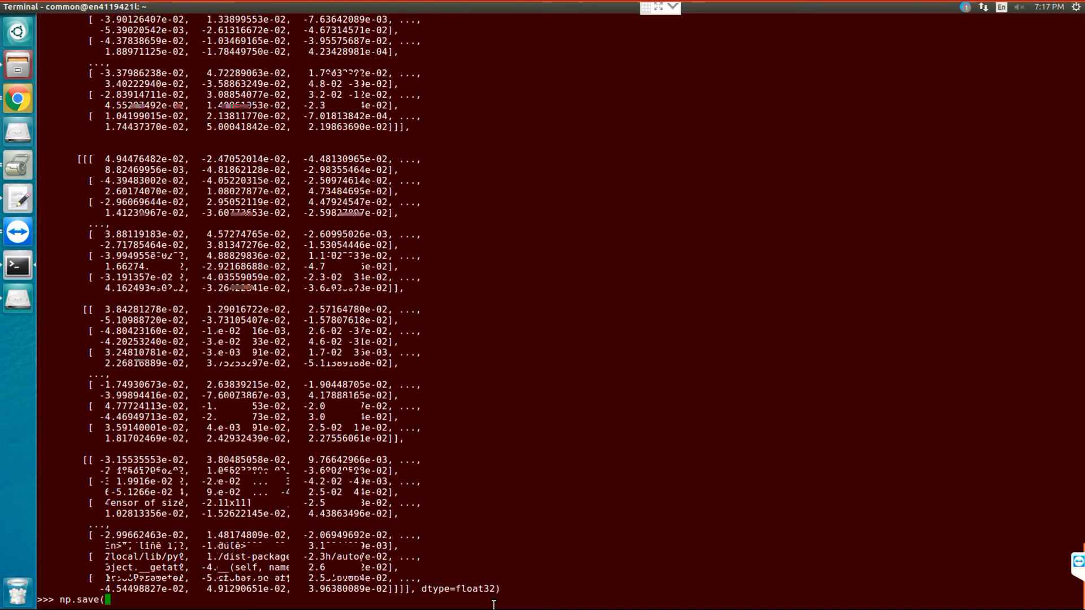
pyautogui.write("'a")
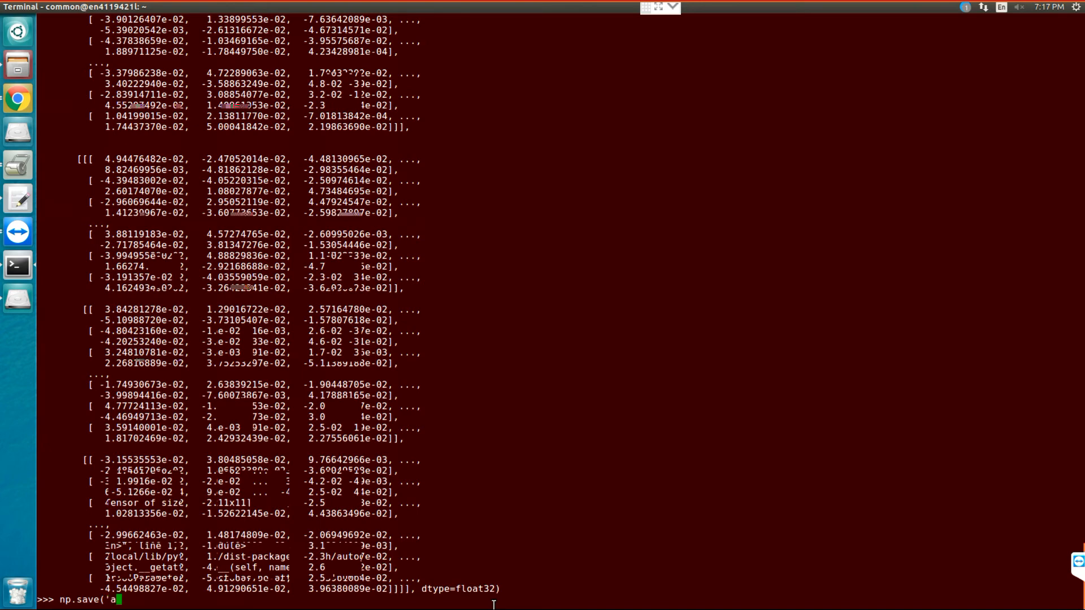
pyautogui.write('le')
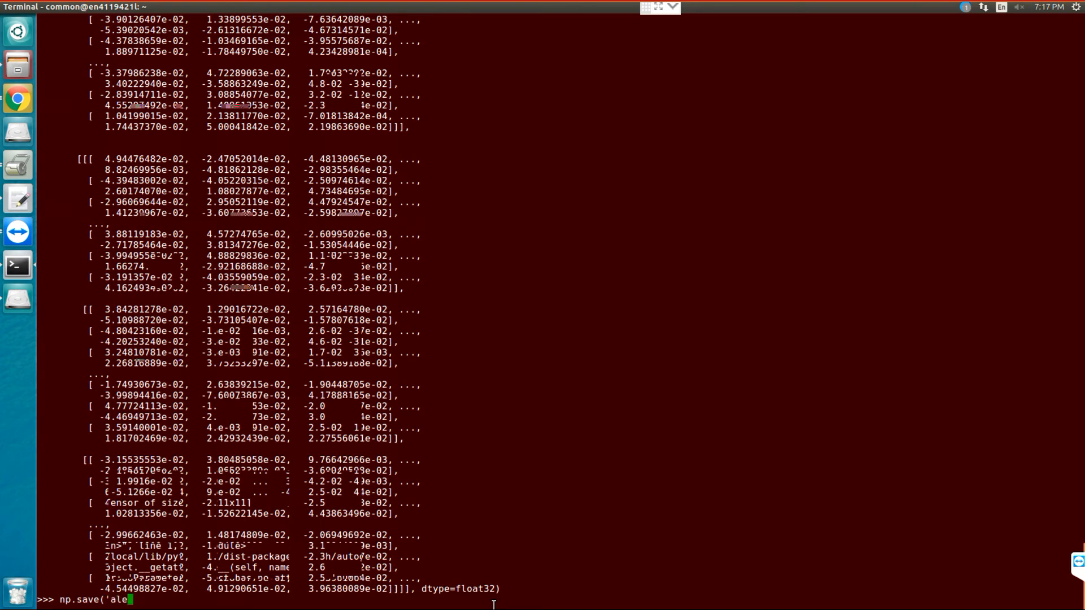
pyautogui.write('x_')
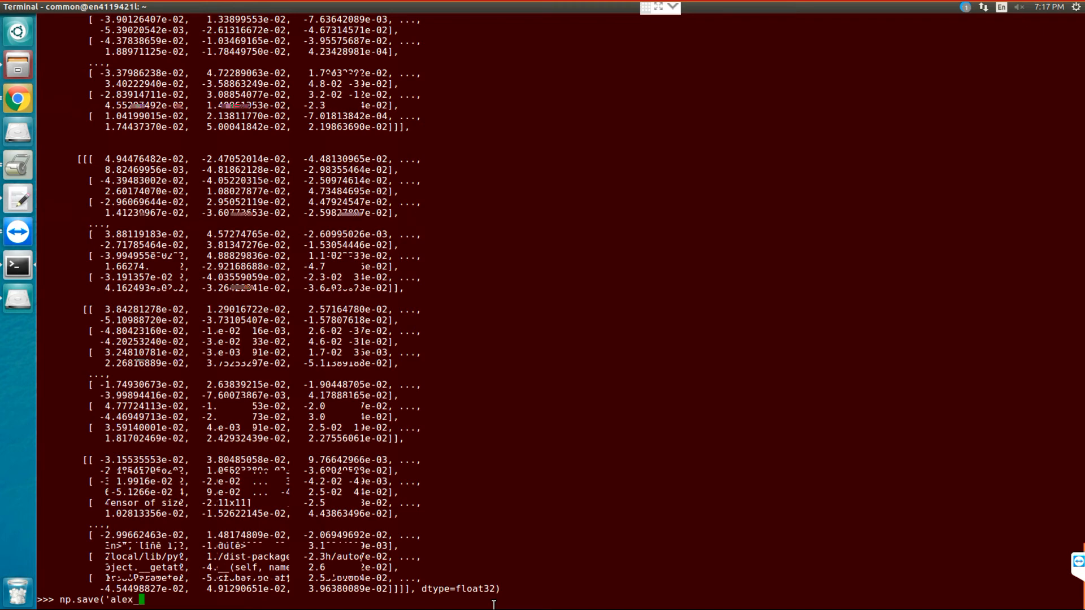
pyautogui.write('wig')
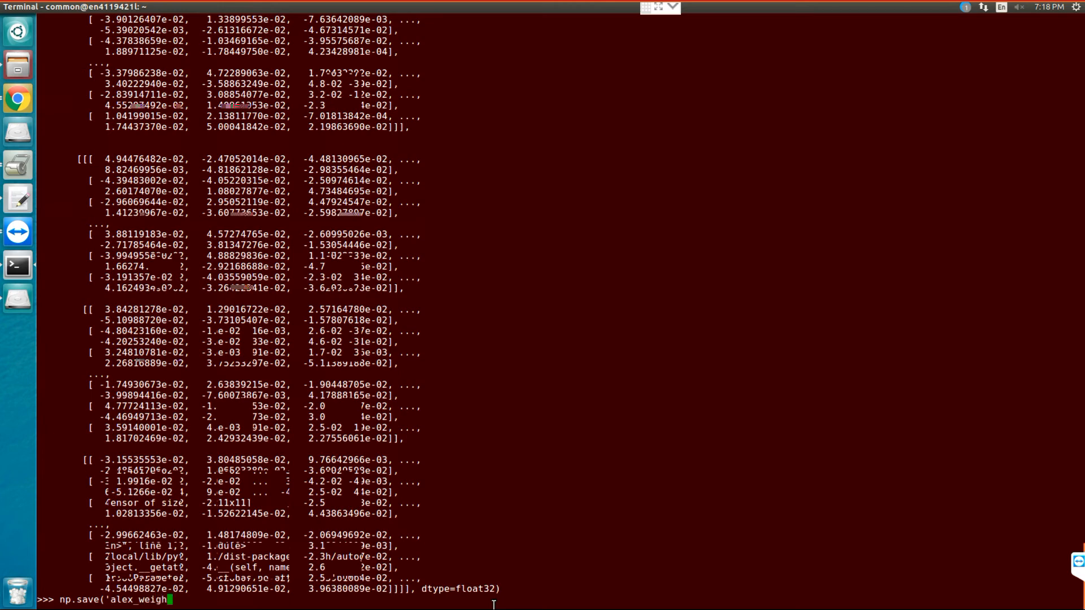
pyautogui.write('1')
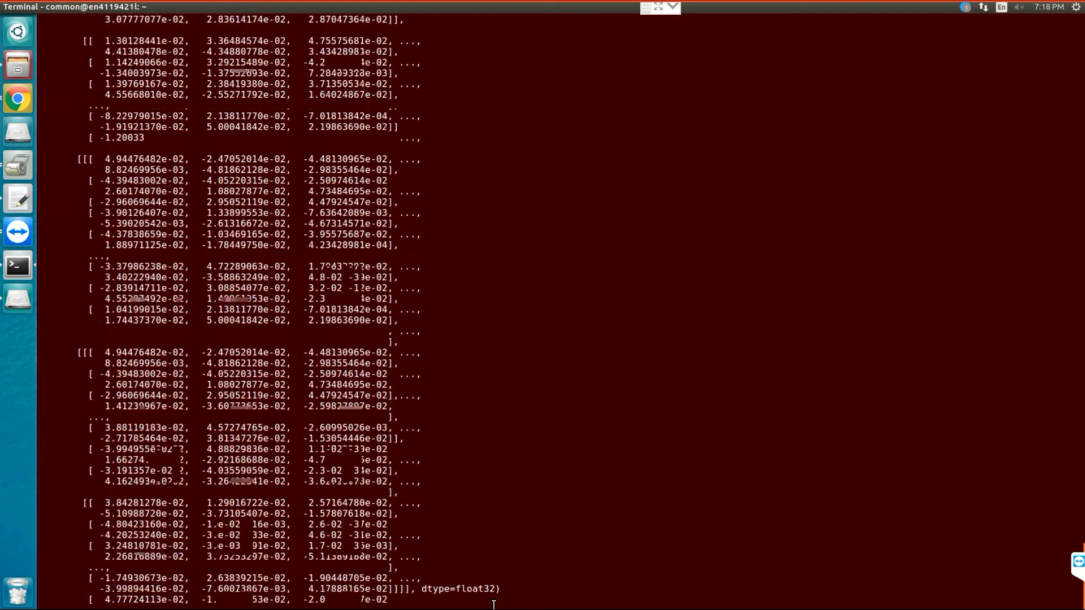
pyautogui.scroll(-3)
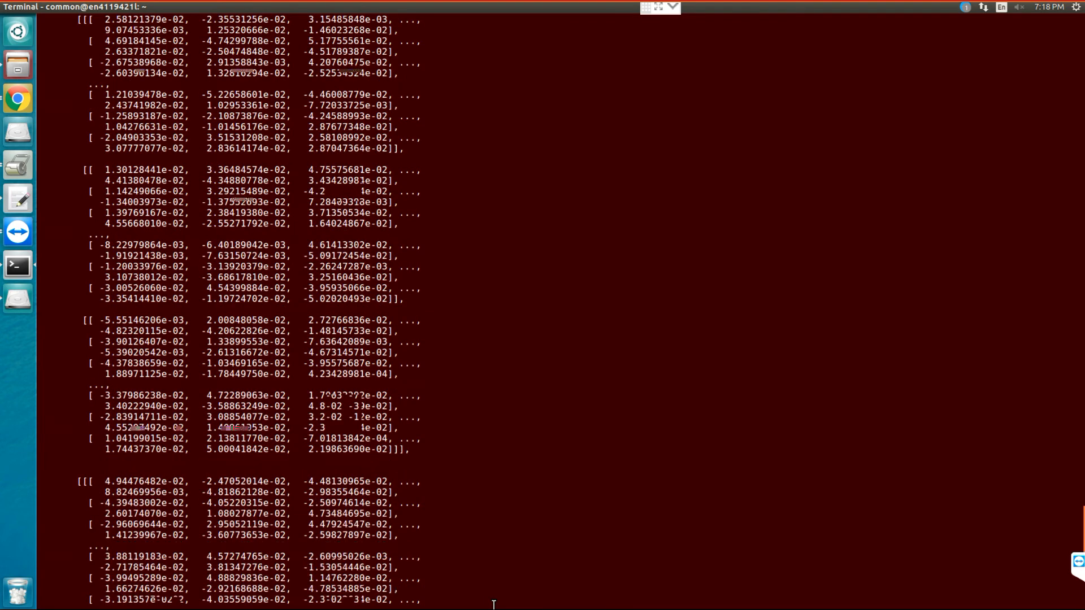
pyautogui.scroll(-3)
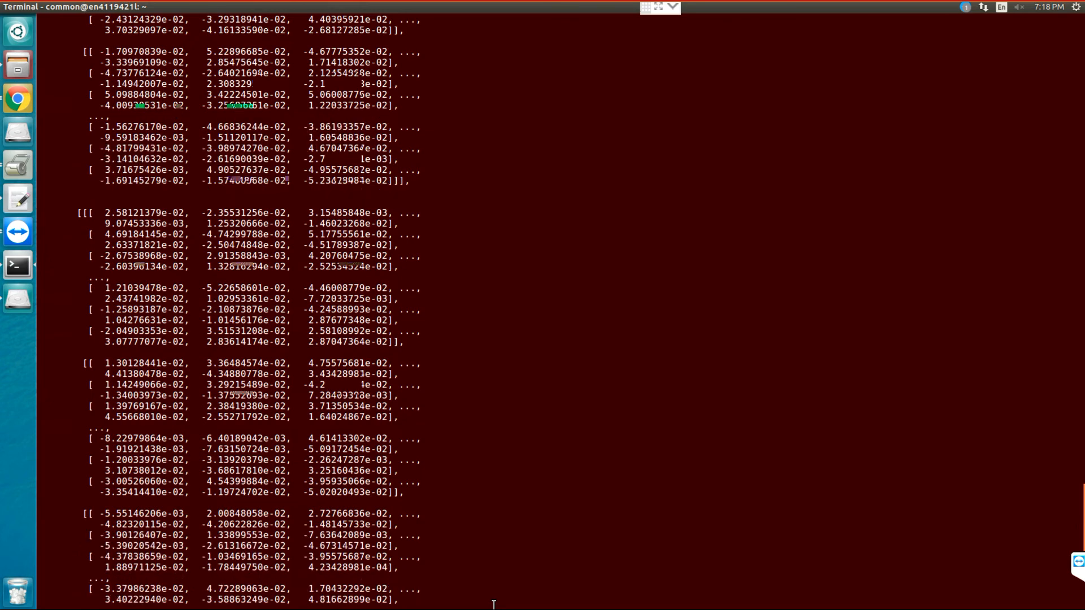
pyautogui.scroll(-3)
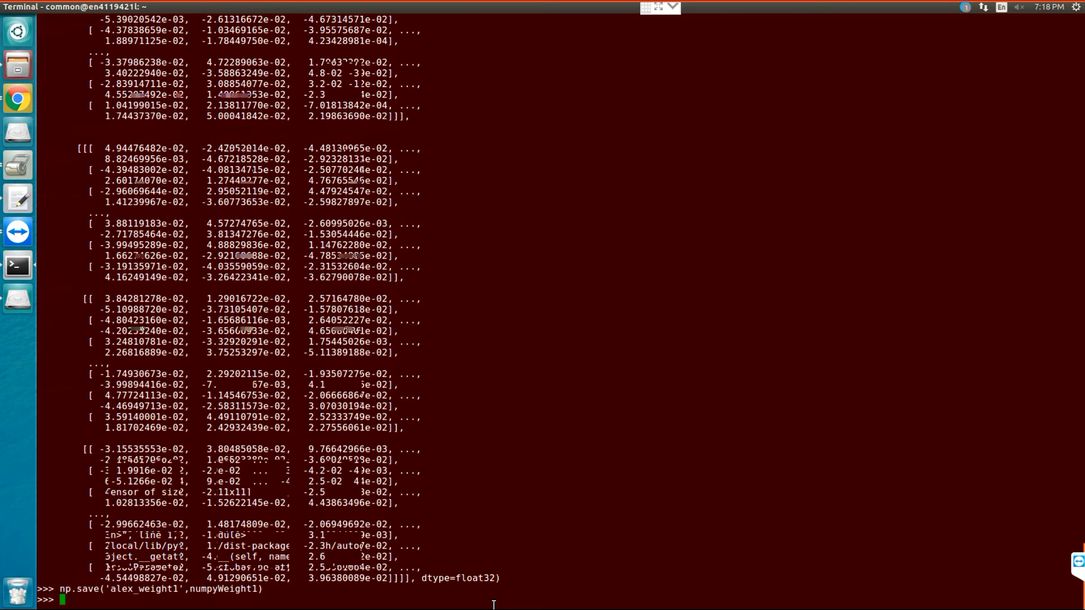
# Reload the file with test=np.load('alex_weight1.npy') and begin reading alexnet.features[0].bias
pyautogui.write('test')
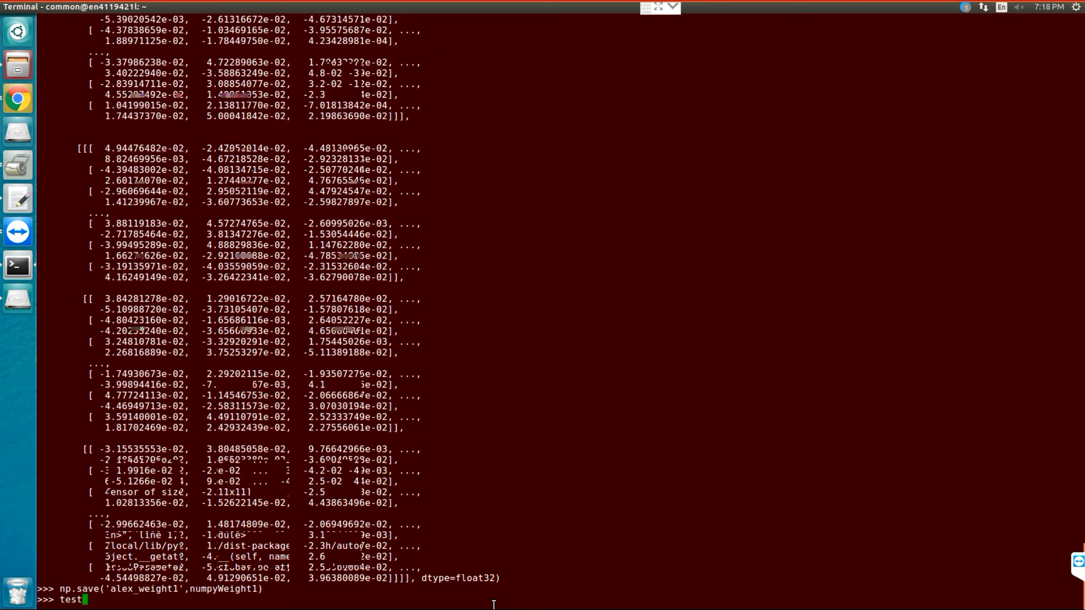
pyautogui.write('n')
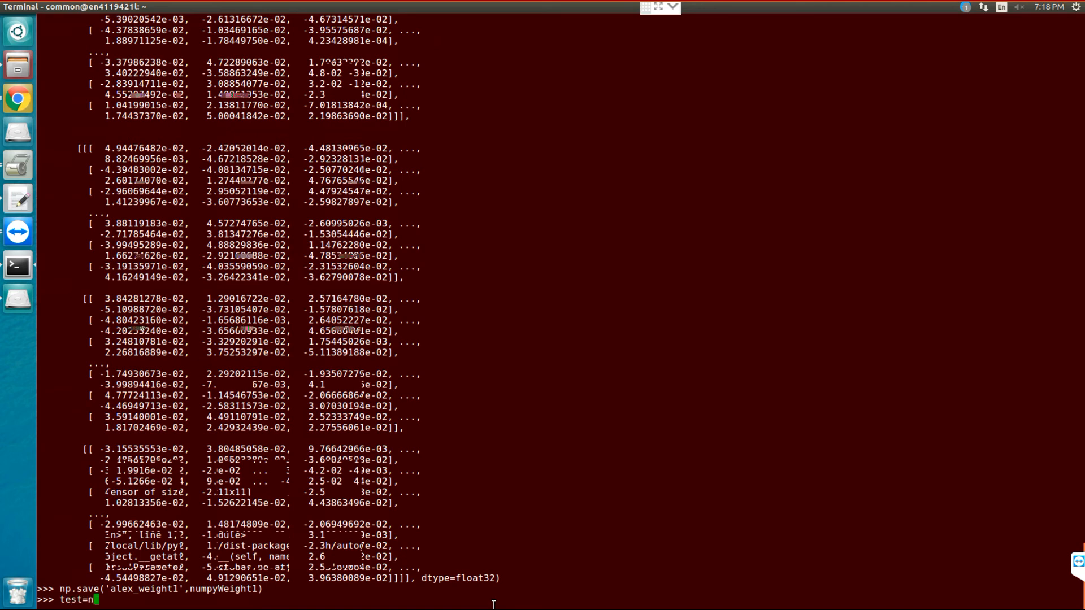
pyautogui.write('p.load')
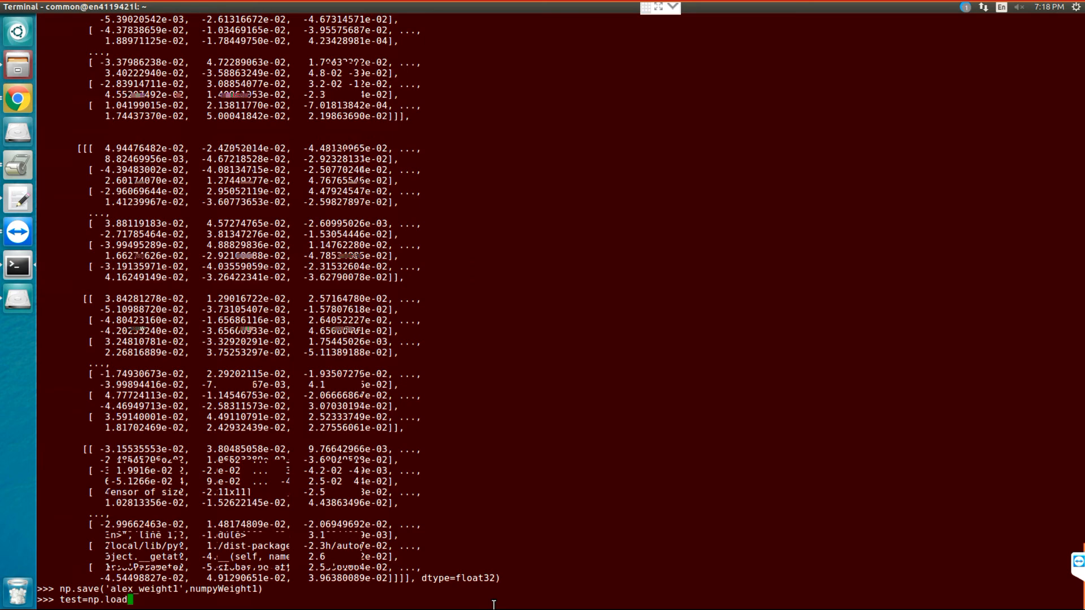
pyautogui.write("'al")
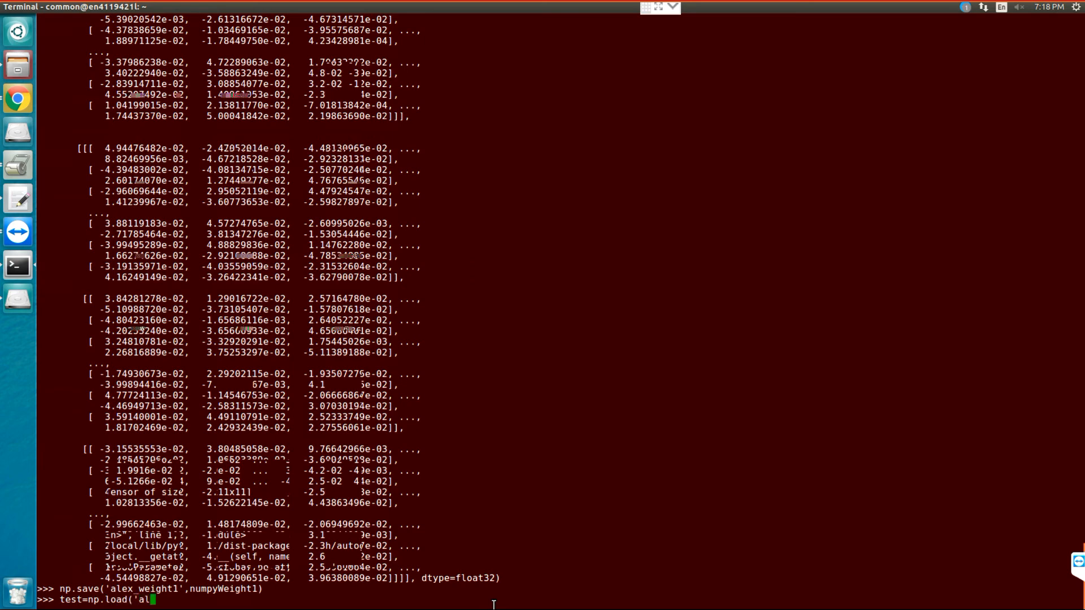
pyautogui.write('ex')
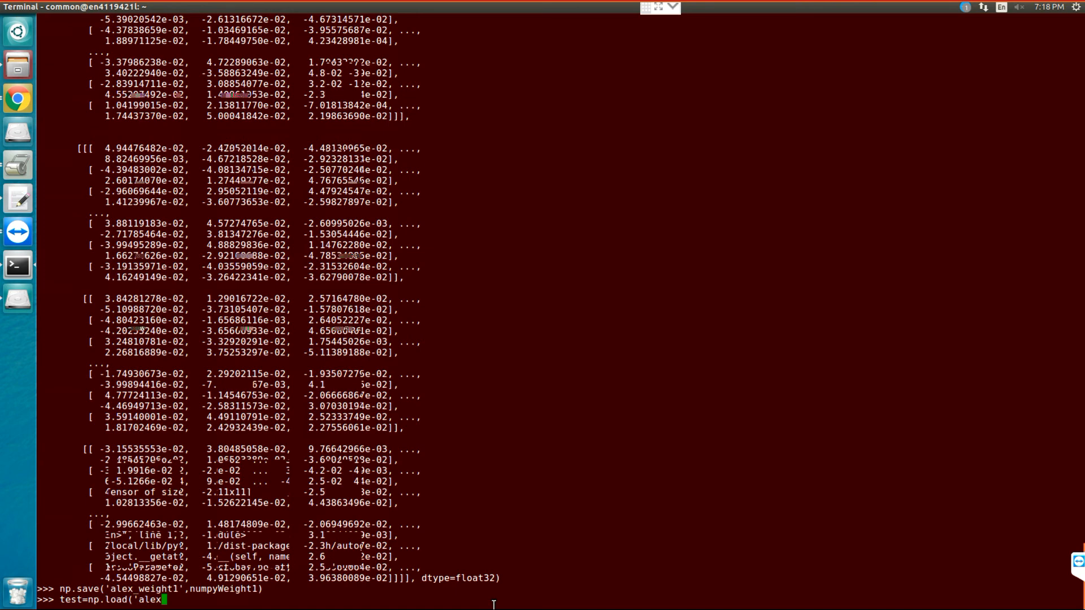
pyautogui.write('weight1')
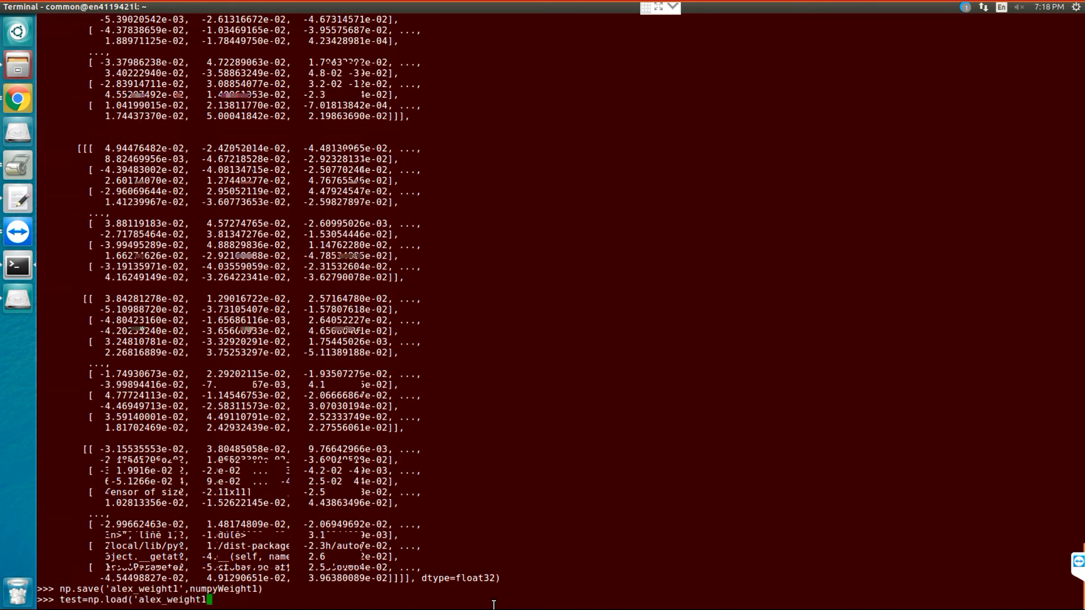
pyautogui.write('n')
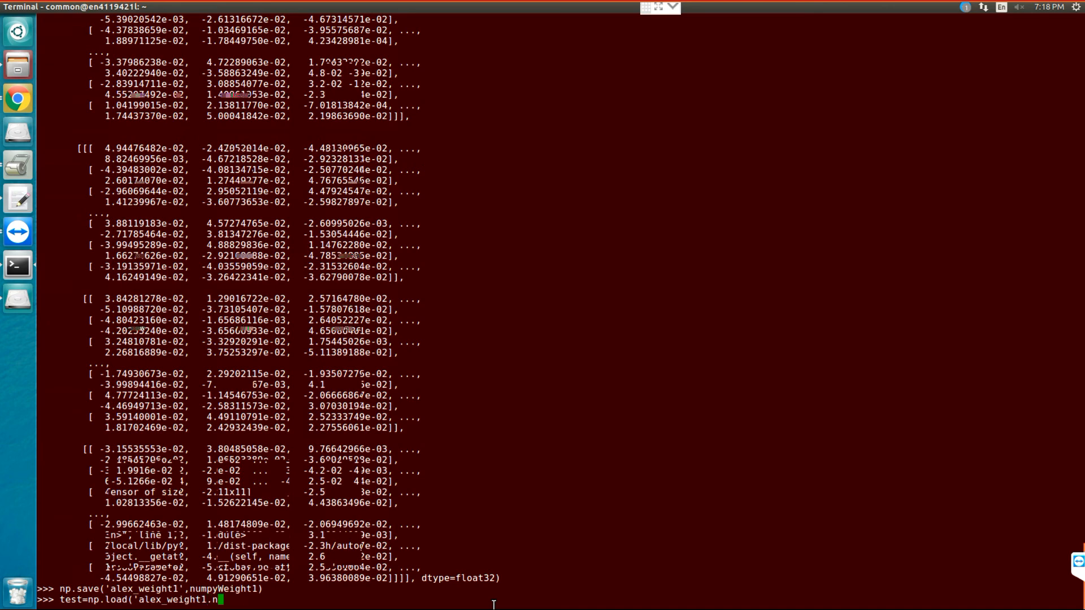
pyautogui.write('py')
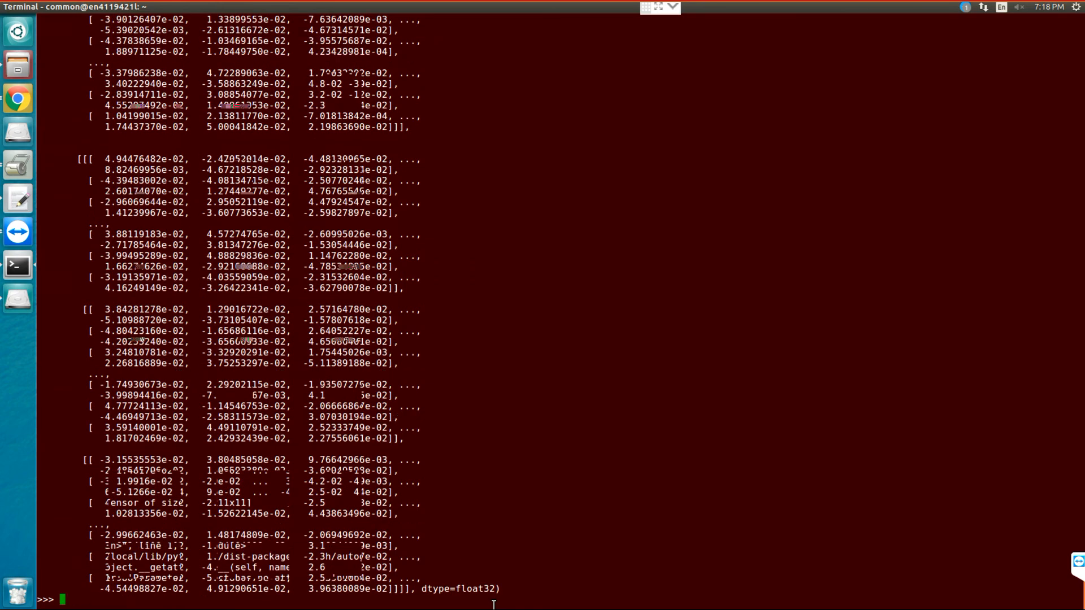
pyautogui.write("test=np.load('alex_weight1.npy')")
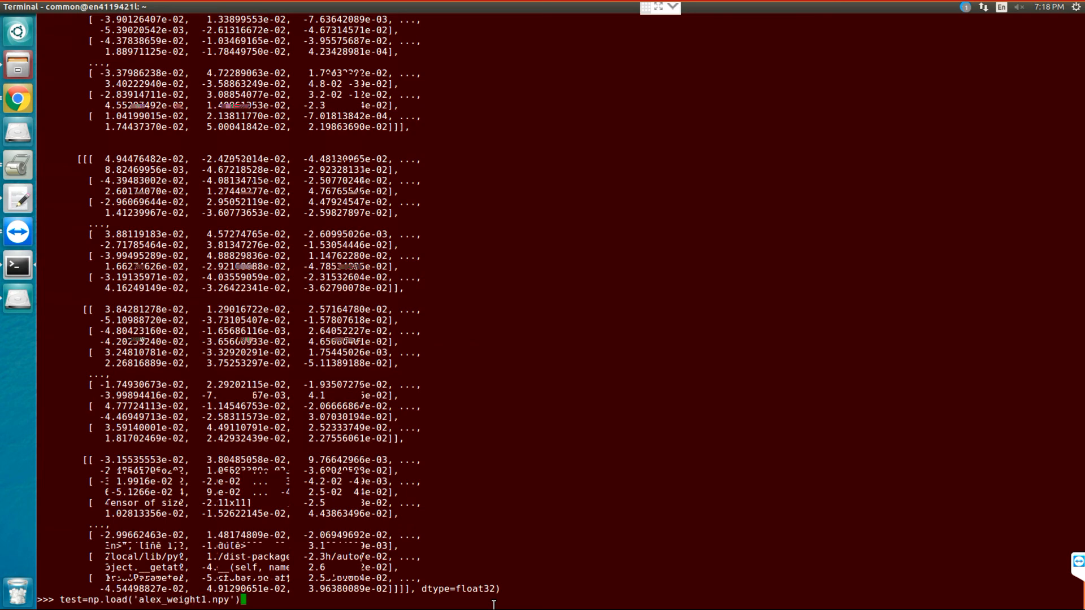
pyautogui.write('weight1=alexnet.features[0].weight')
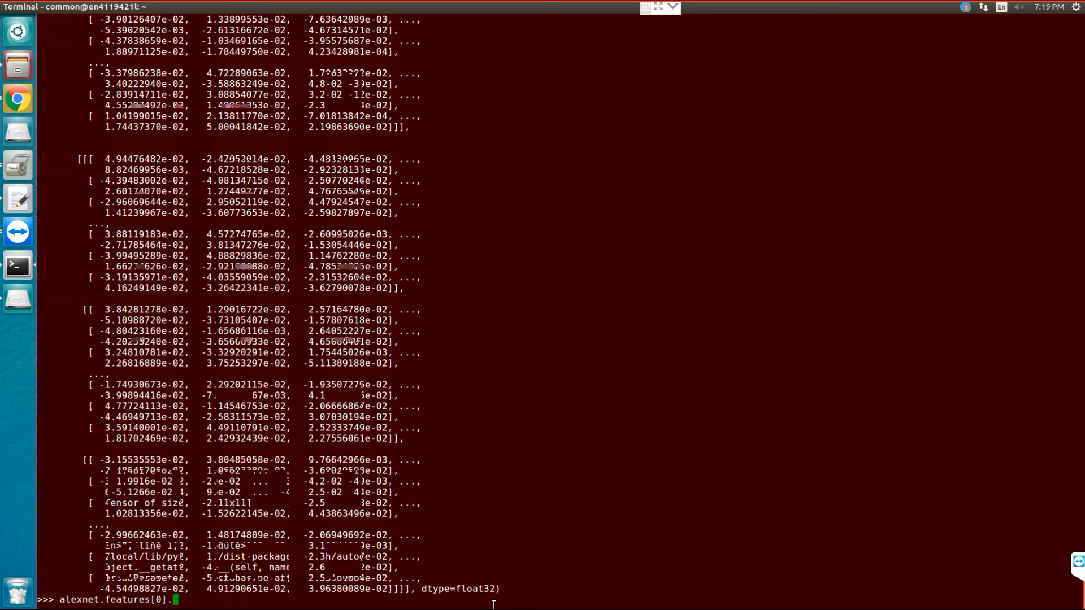
pyautogui.write('bias')
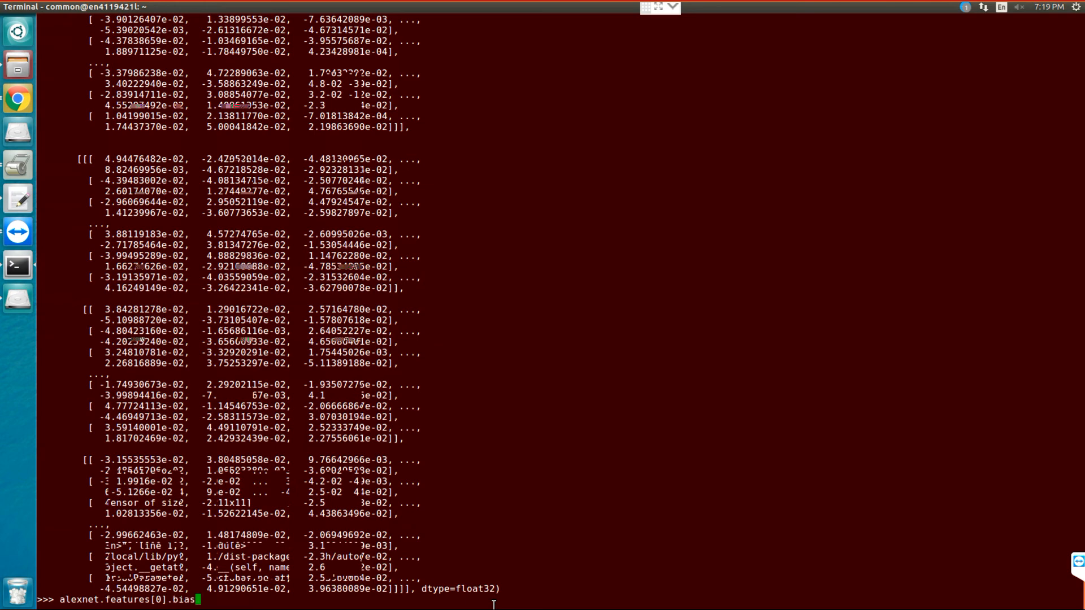